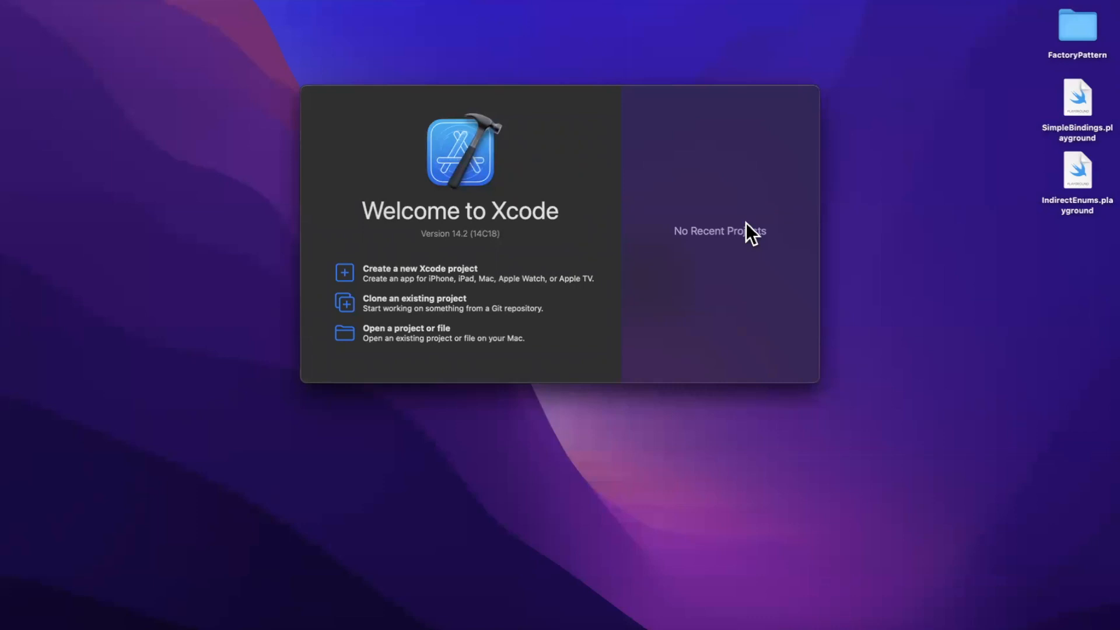
{"action": "mouse_move", "coordinate": [757, 295]}
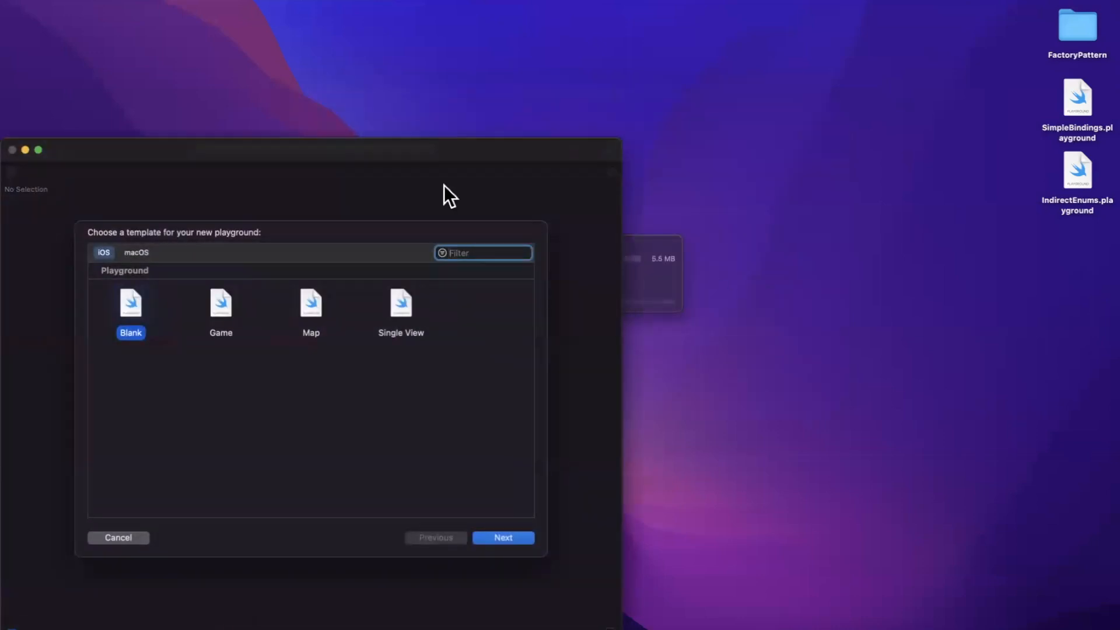
{"action": "mouse_move", "coordinate": [350, 243]}
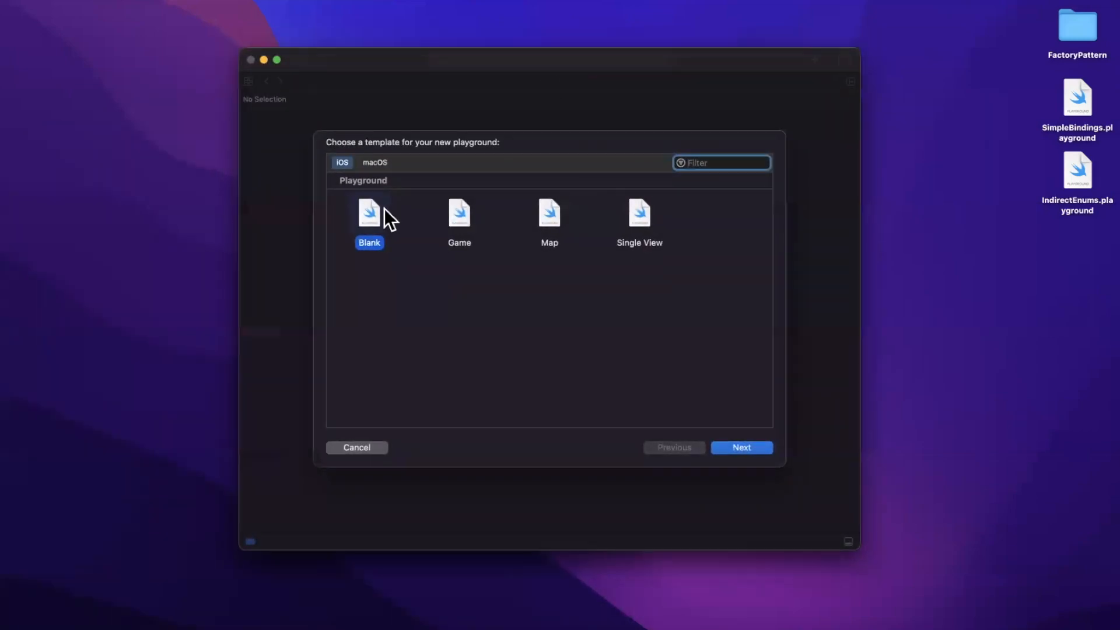
Create a blank iOS playground named NSOrderedSet from the template.
{"action": "left_click", "coordinate": [741, 447]}
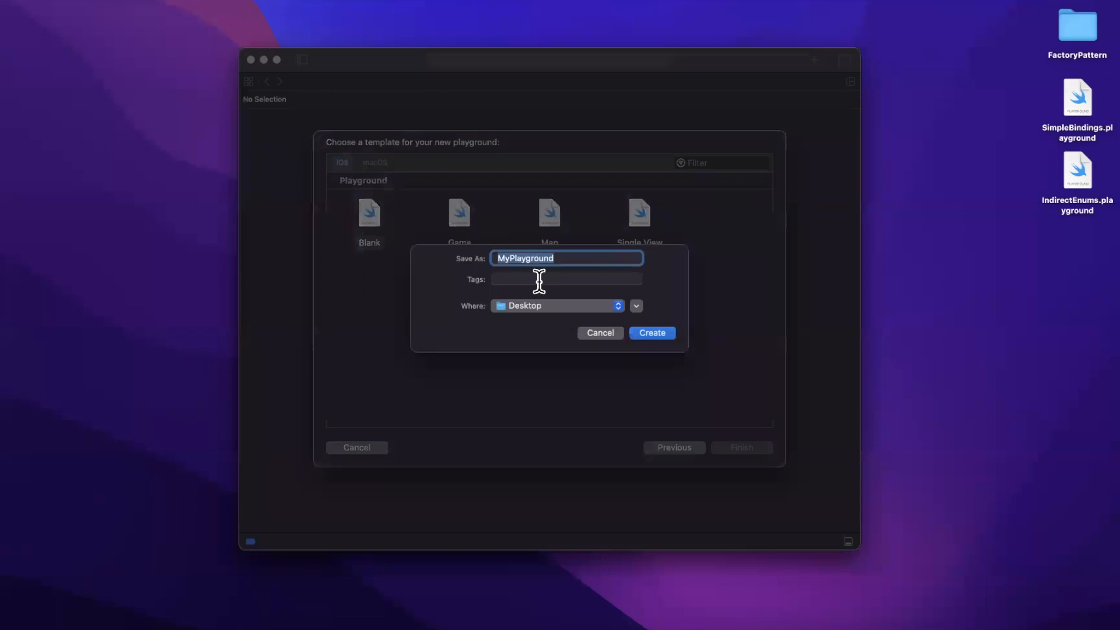
{"action": "type", "text": "NS"}
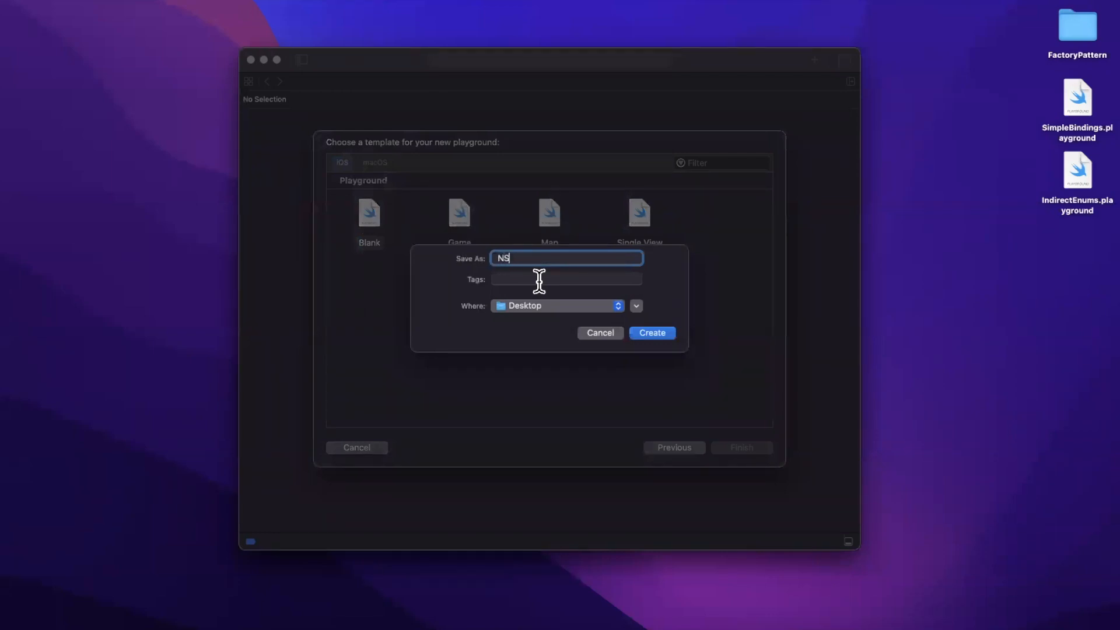
{"action": "type", "text": "Ord"}
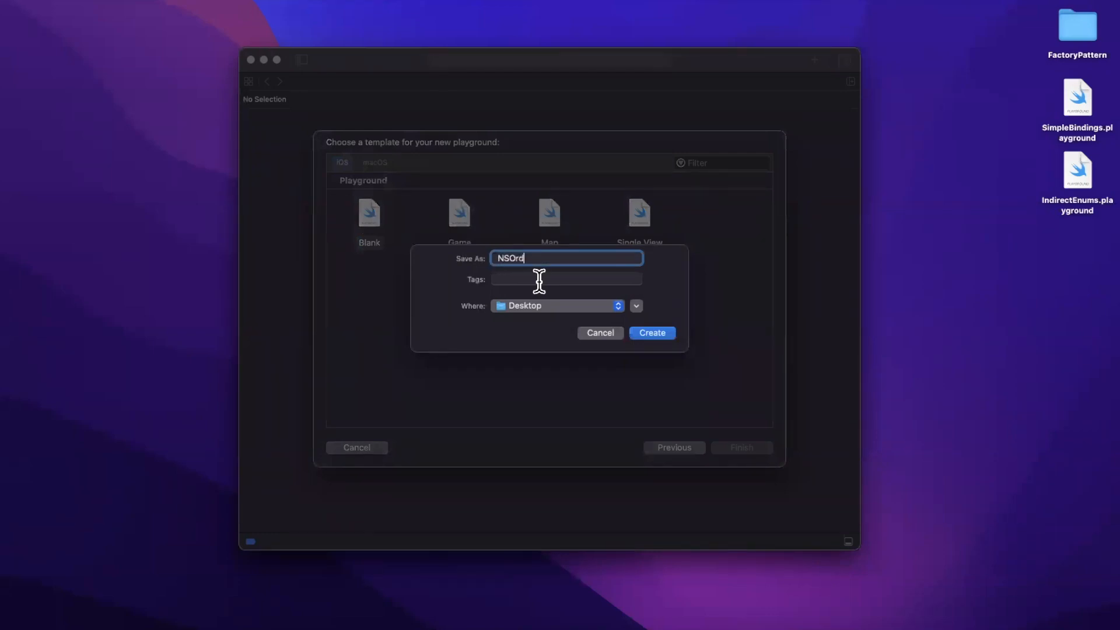
{"action": "type", "text": "eredSet"}
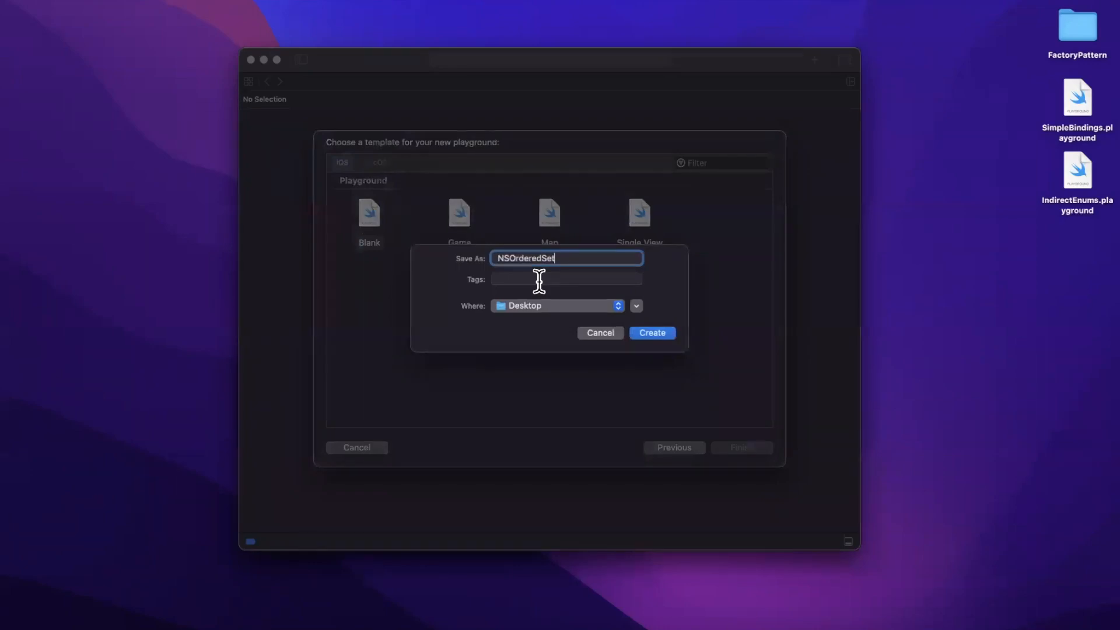
{"action": "left_click", "coordinate": [651, 333]}
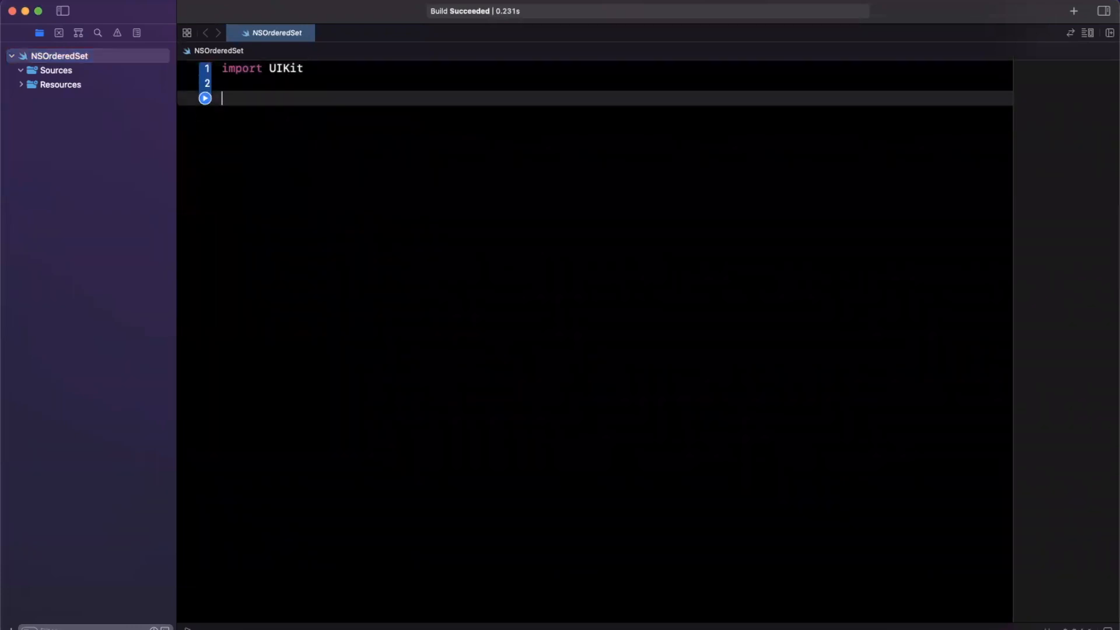
{"action": "mouse_move", "coordinate": [240, 125]}
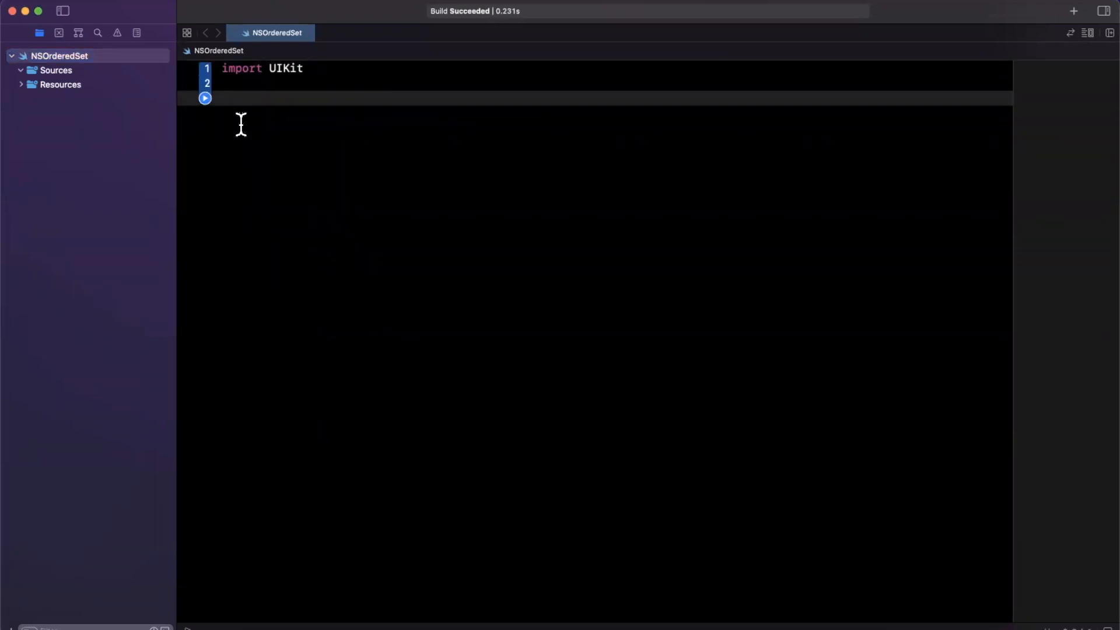
Declare var mySet: Set<Int> = [1, 2, 3, 4, 5, 6] and start its forEach print loop.
{"action": "type", "text": "var mySet: Set<Int> = [1, 2, 3, 4, ,"}
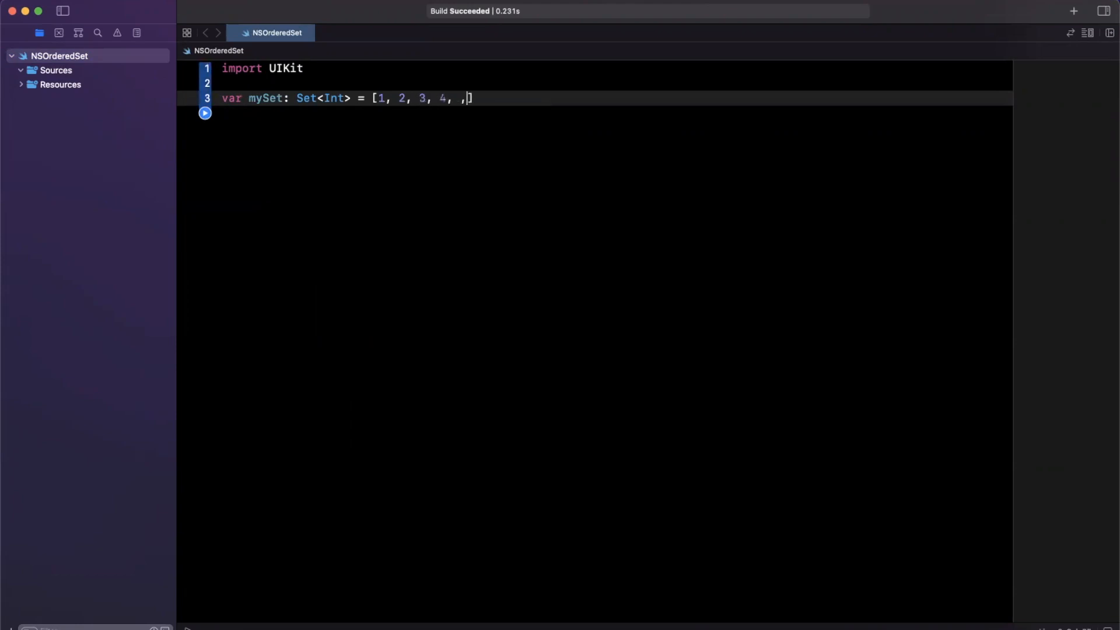
{"action": "type", "text": "5"}
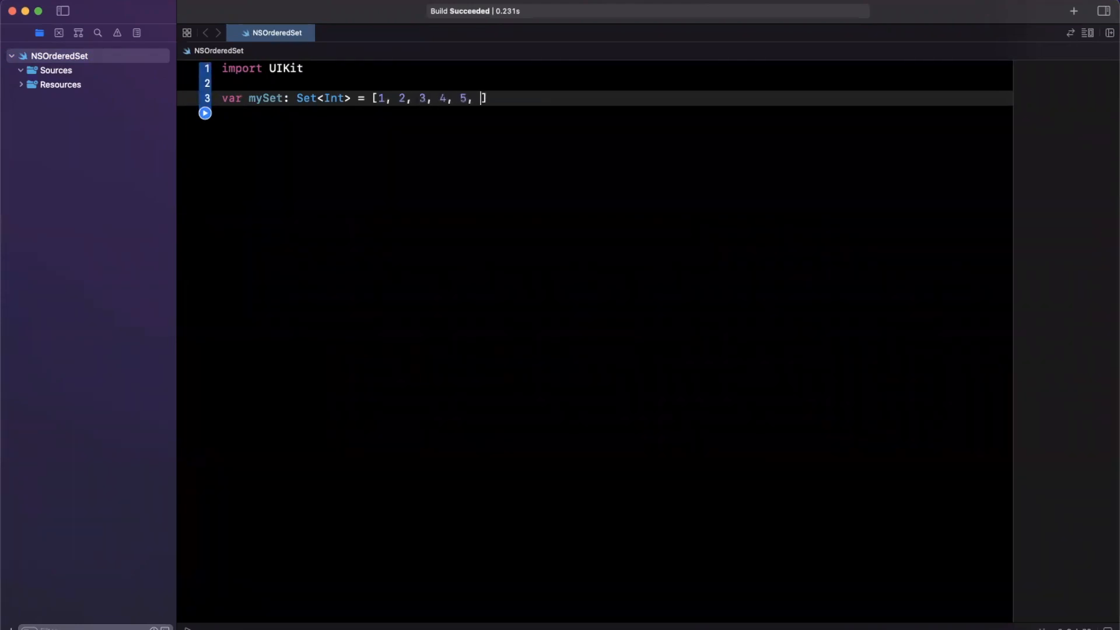
{"action": "type", "text": "6"}
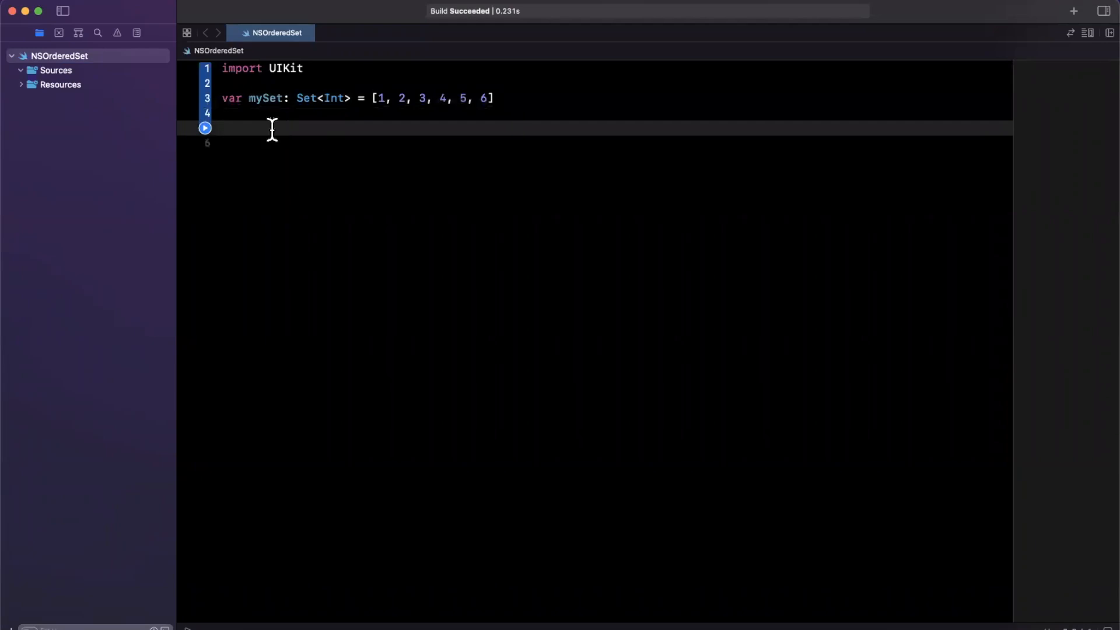
{"action": "type", "text": "mySet.forEach({"}
{"action": "left_click", "coordinate": [616, 143]}
{"action": "type", "text": "print($0)"}
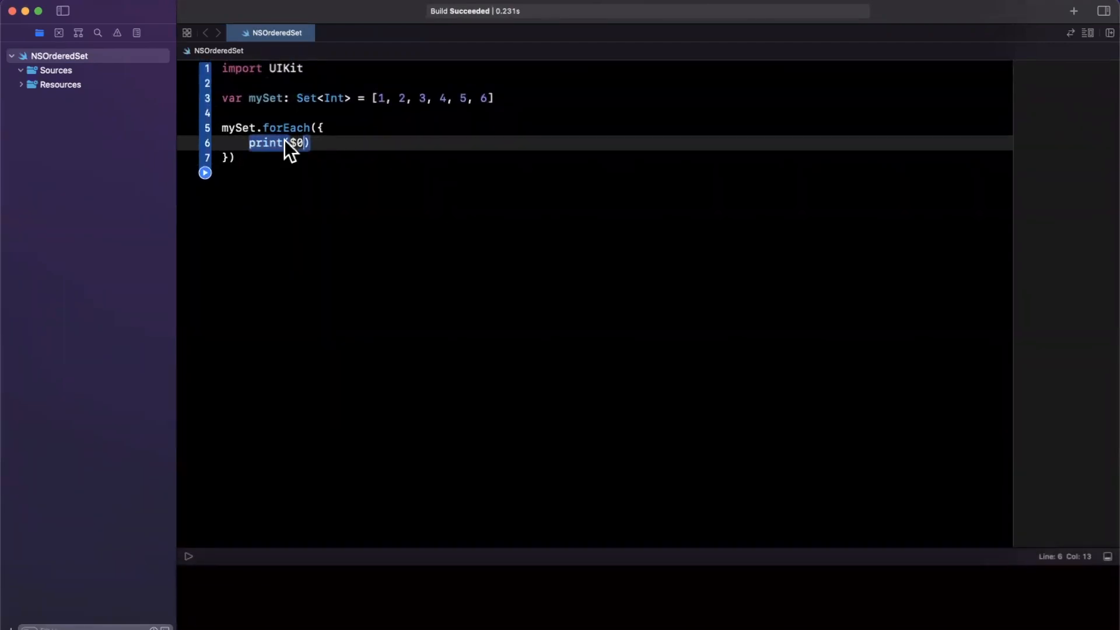
{"action": "mouse_move", "coordinate": [485, 498]}
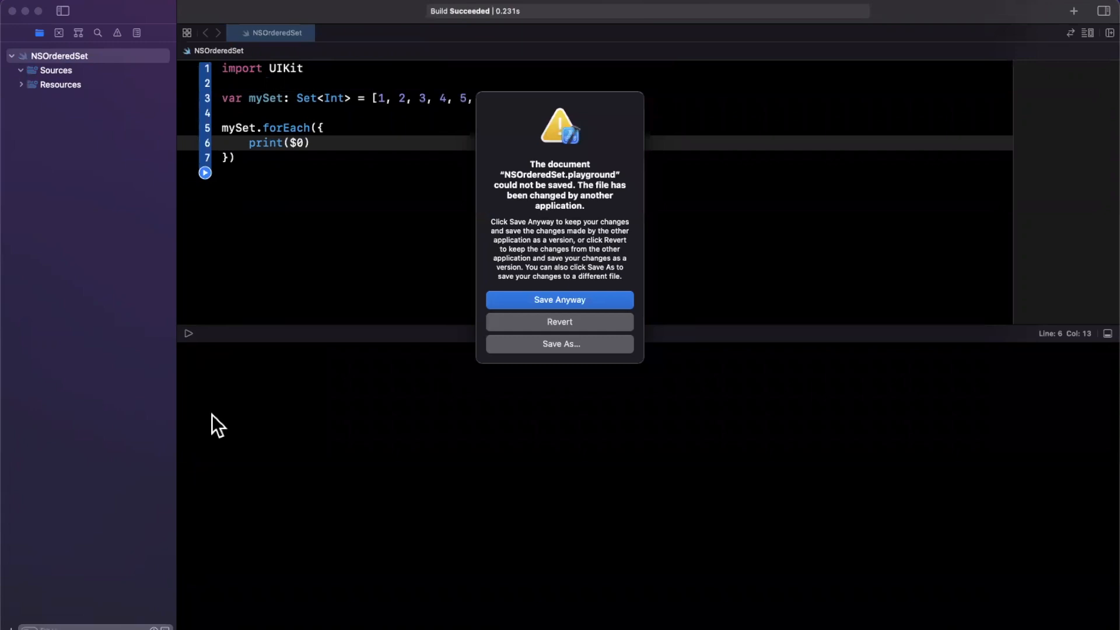
{"action": "mouse_move", "coordinate": [457, 316]}
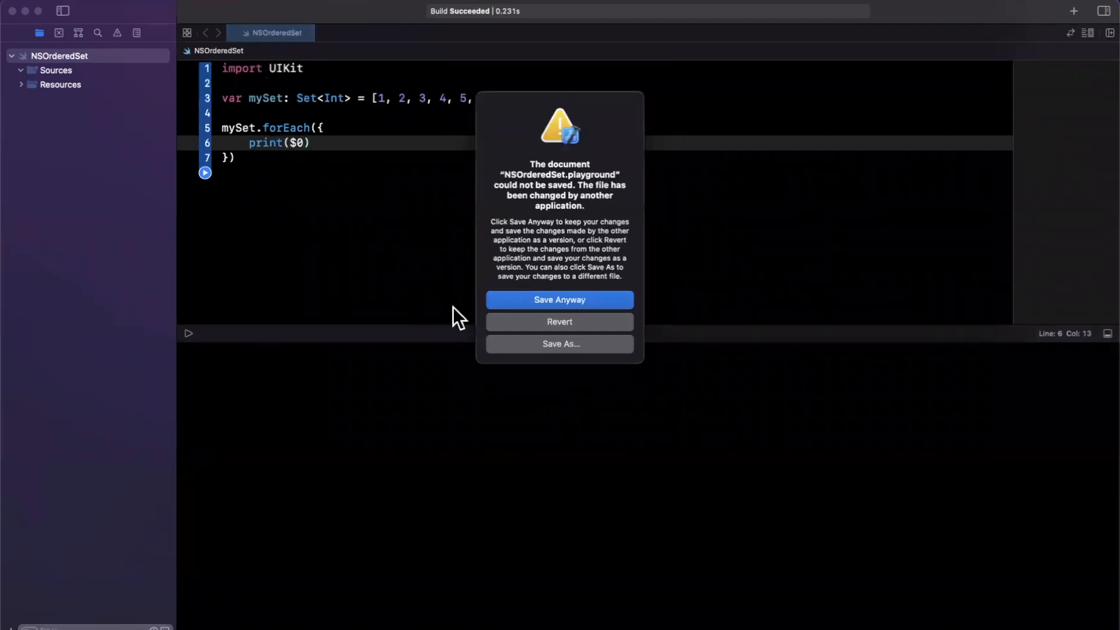
{"action": "mouse_move", "coordinate": [586, 386]}
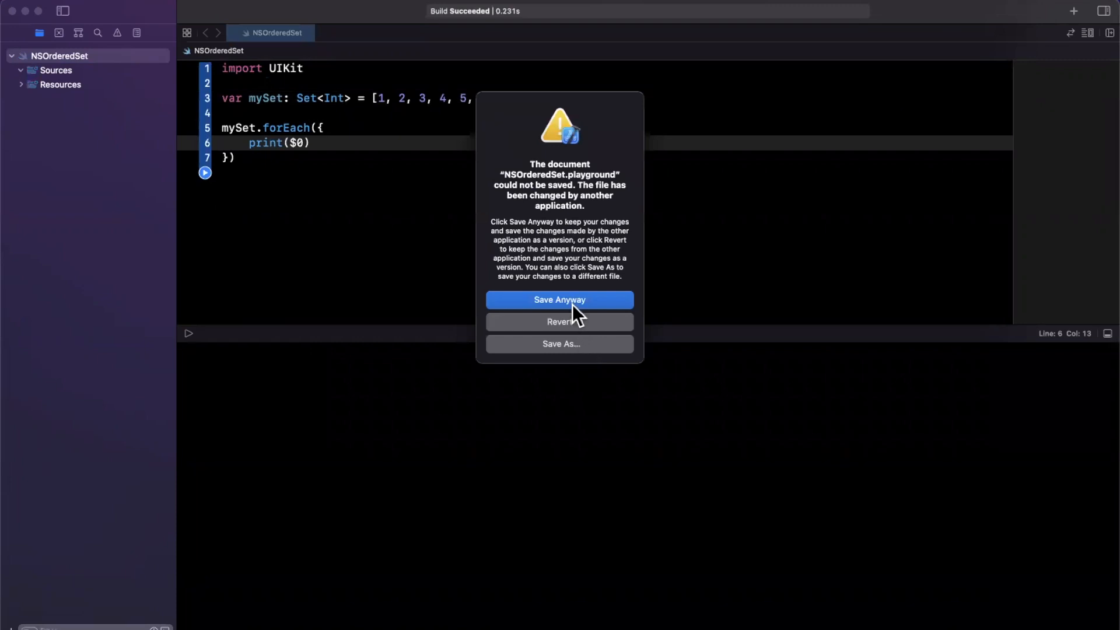
Save Anyway over the external change and run, printing 1, 6, 4, 3, 2, 5 unordered.
{"action": "left_click", "coordinate": [559, 300]}
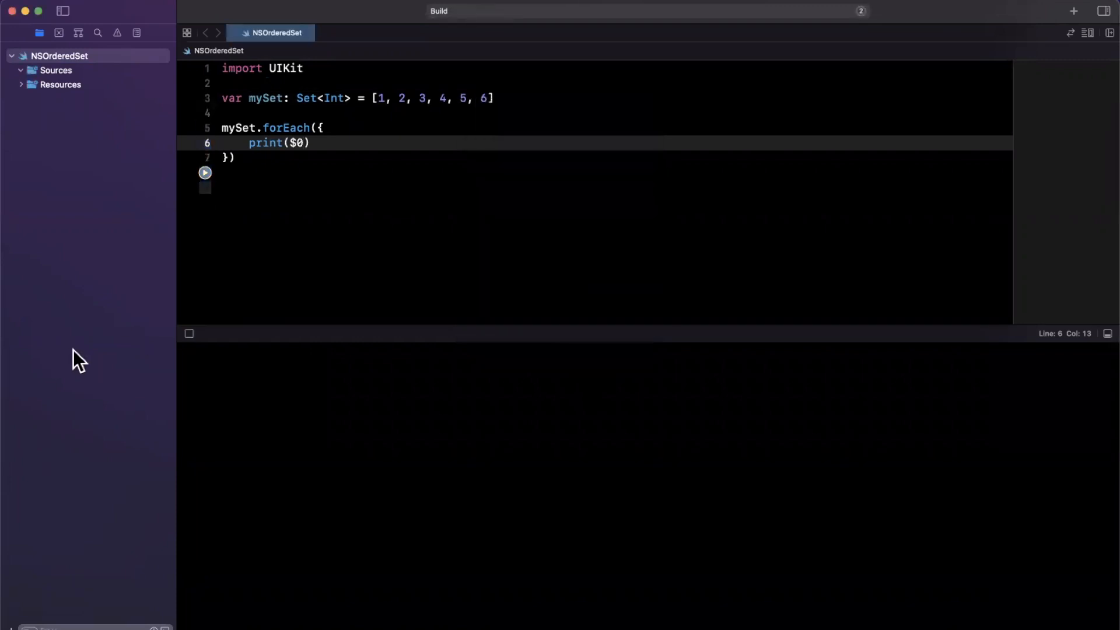
{"action": "left_click", "coordinate": [205, 173]}
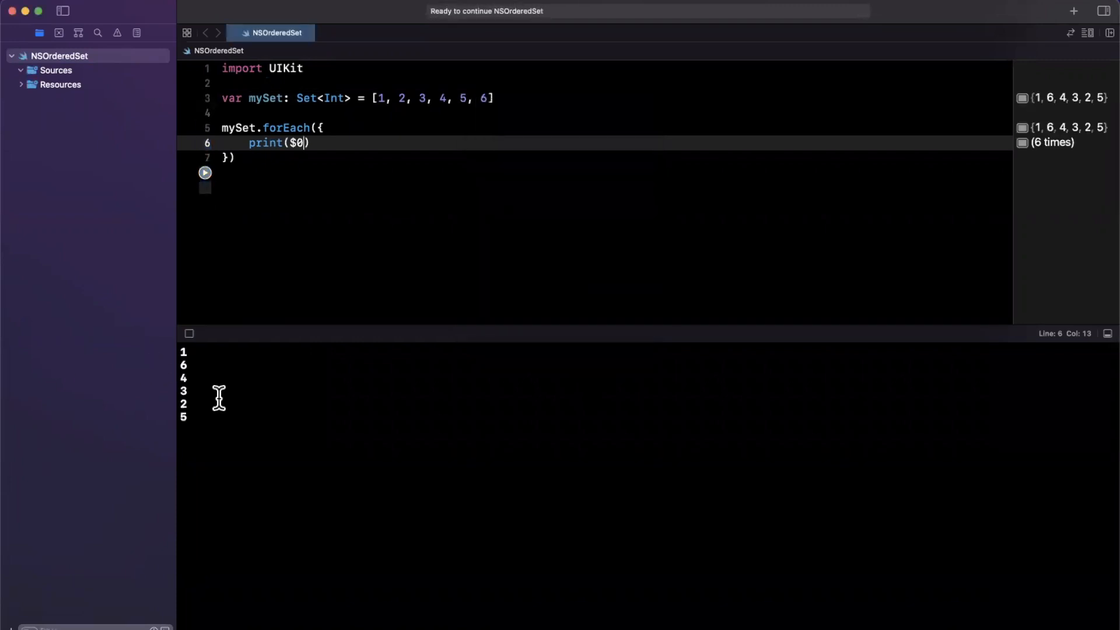
{"action": "mouse_move", "coordinate": [214, 481]}
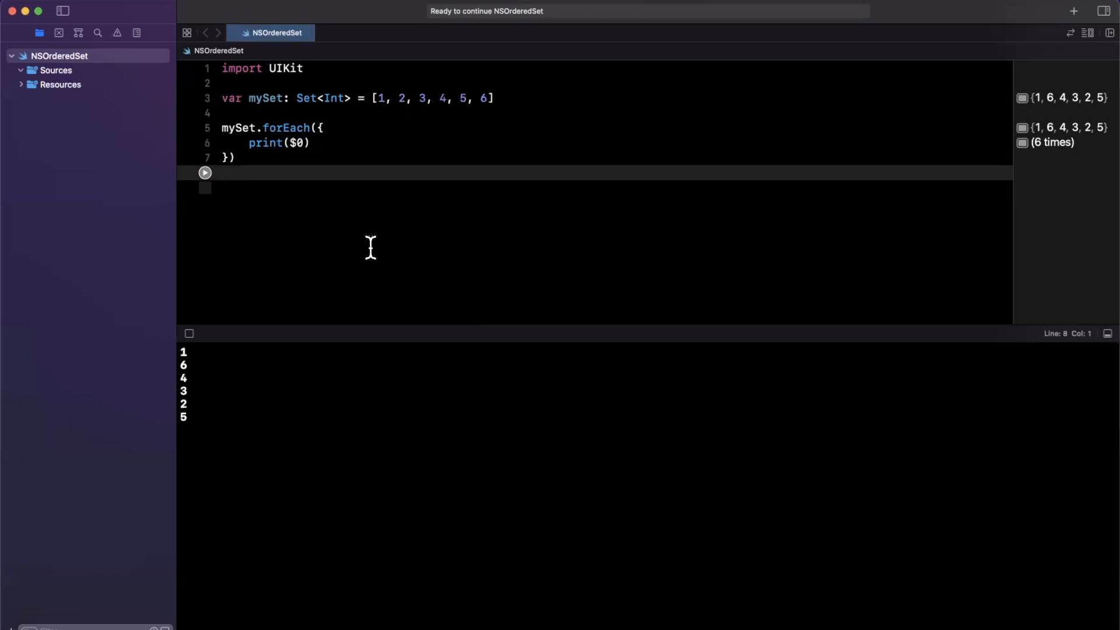
{"action": "mouse_move", "coordinate": [263, 113]}
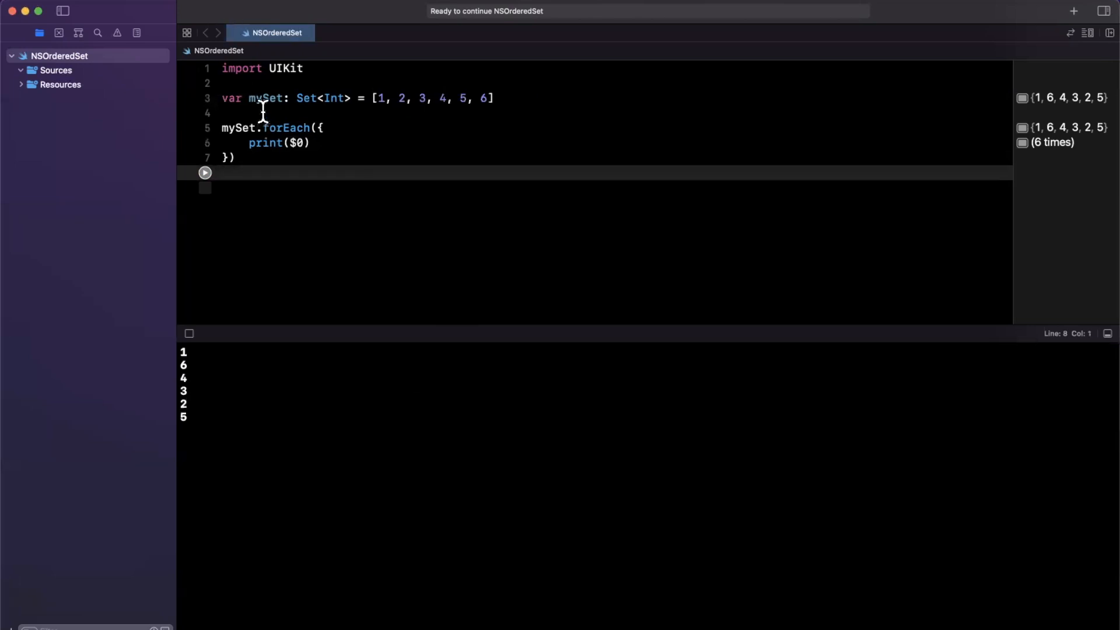
{"action": "left_click", "coordinate": [279, 113]}
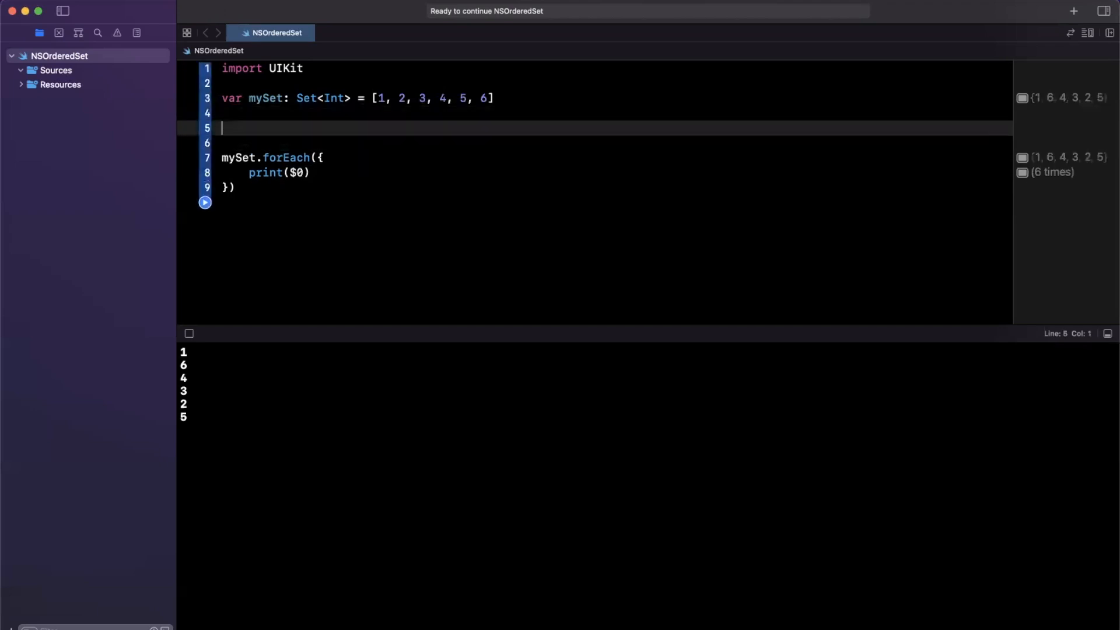
{"action": "type", "text": "print("}
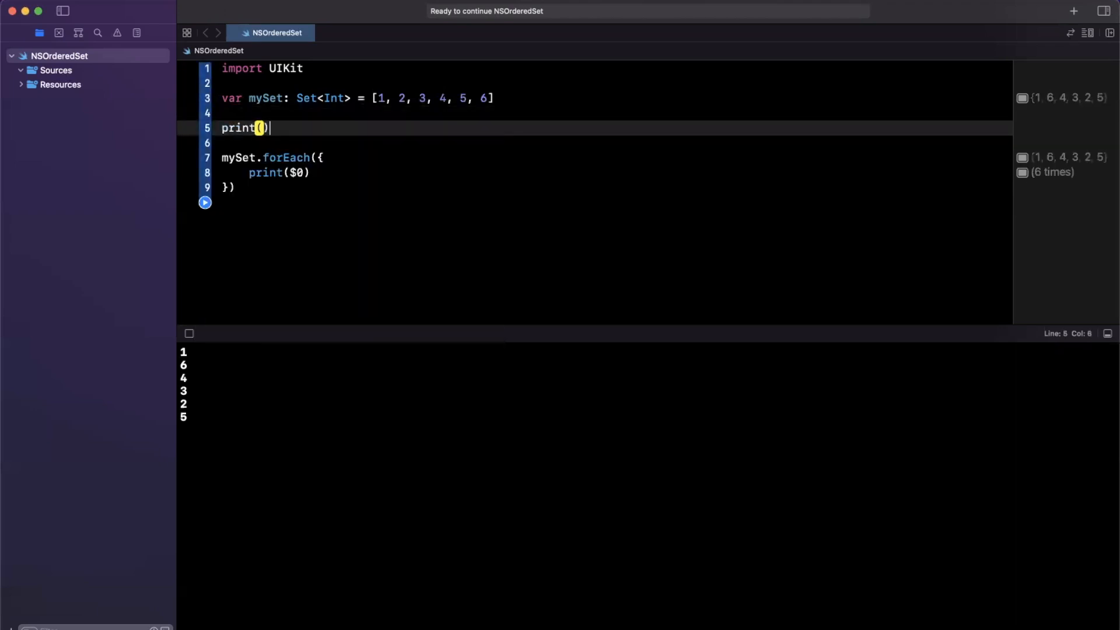
{"action": "type", "text": "mySet."}
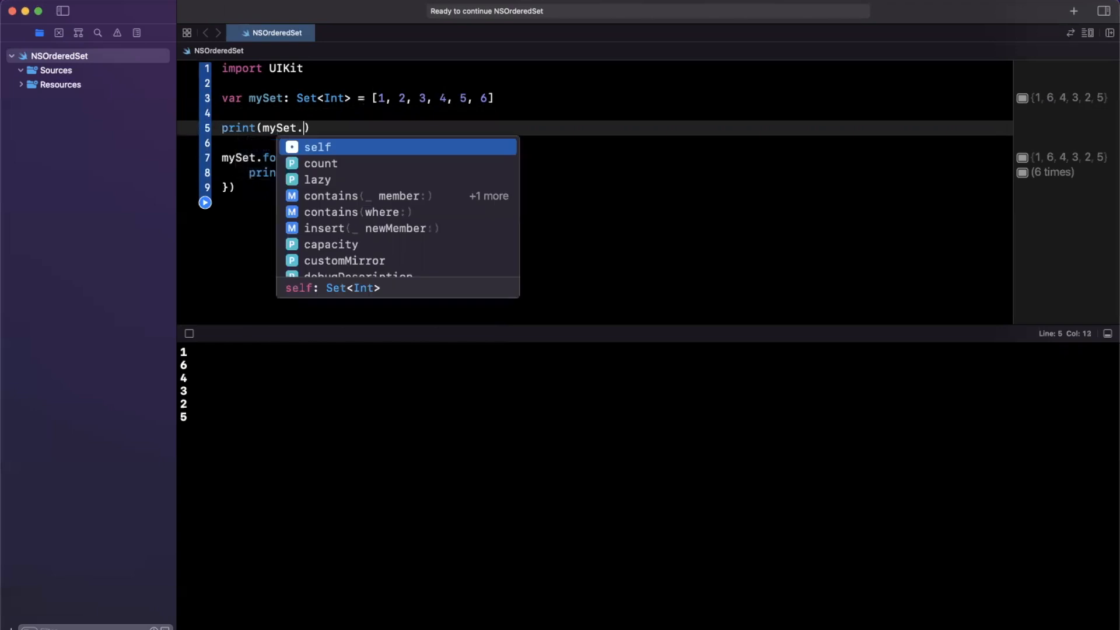
{"action": "type", "text": "last"}
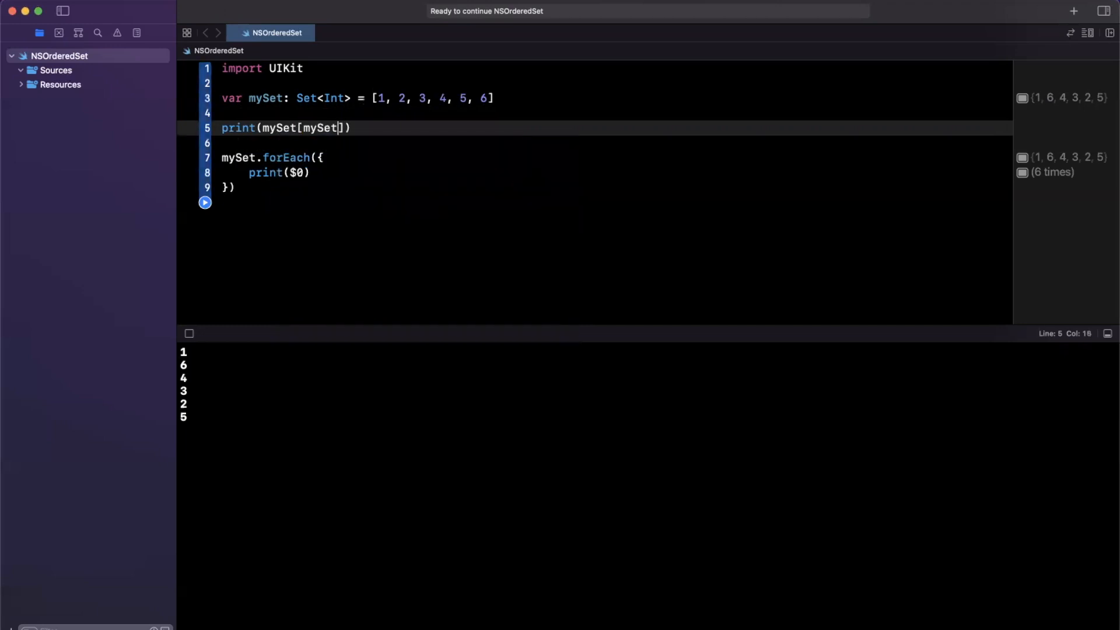
{"action": "type", "text": ".count - 1"}
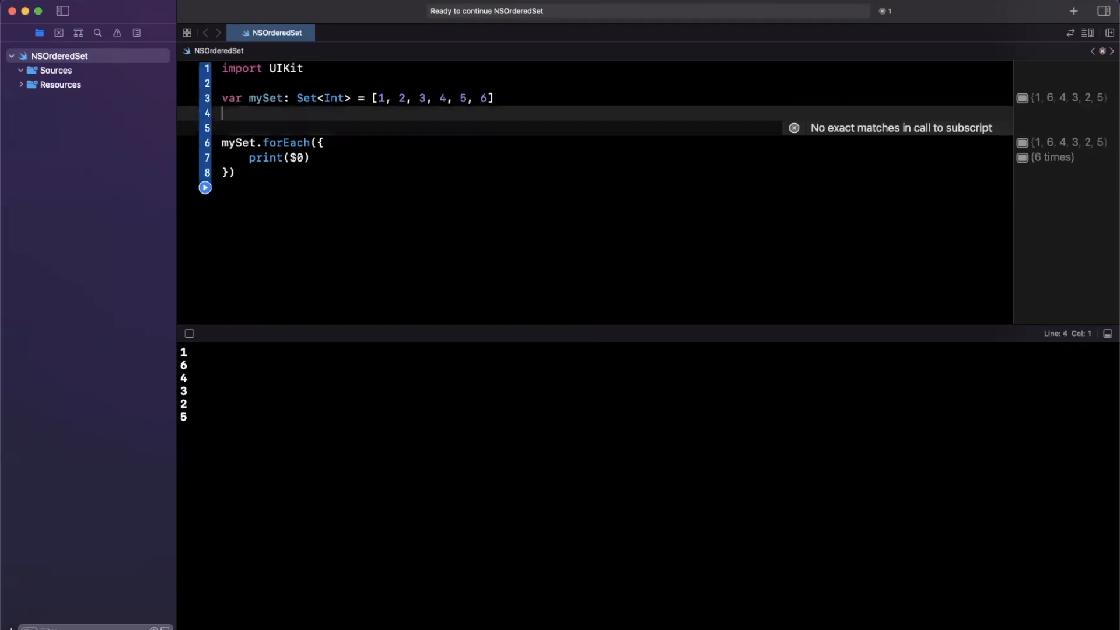
Declare var myOrderedSet = NSOrderedSet(array: [1,2,3,4,5,6]) using the array initializer.
{"action": "type", "text": "var"}
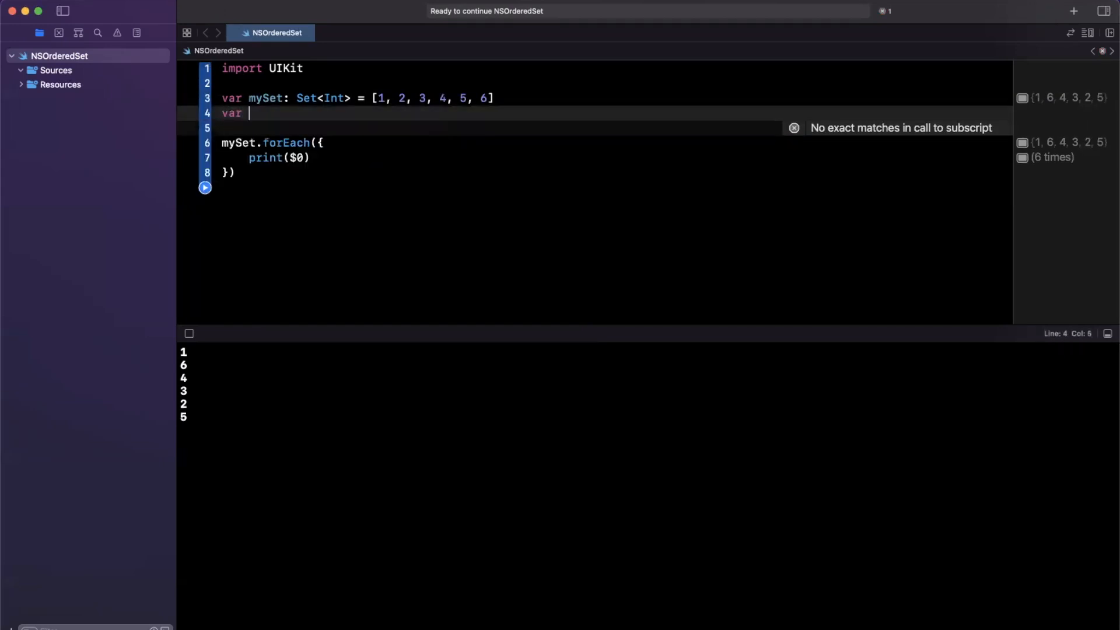
{"action": "type", "text": "myOrder"}
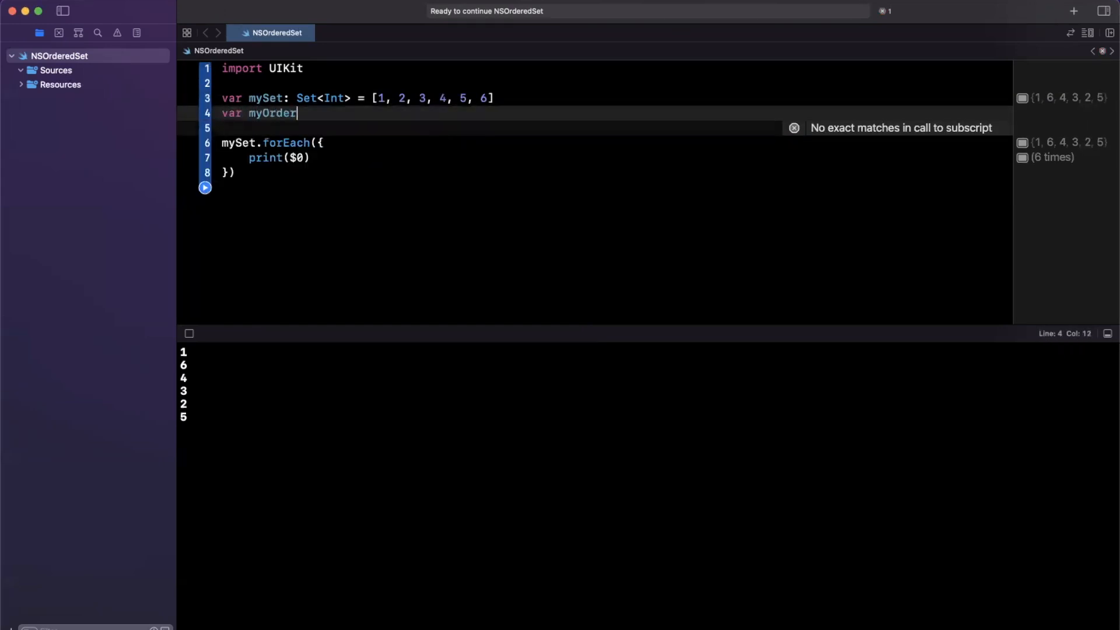
{"action": "type", "text": "edSet ="}
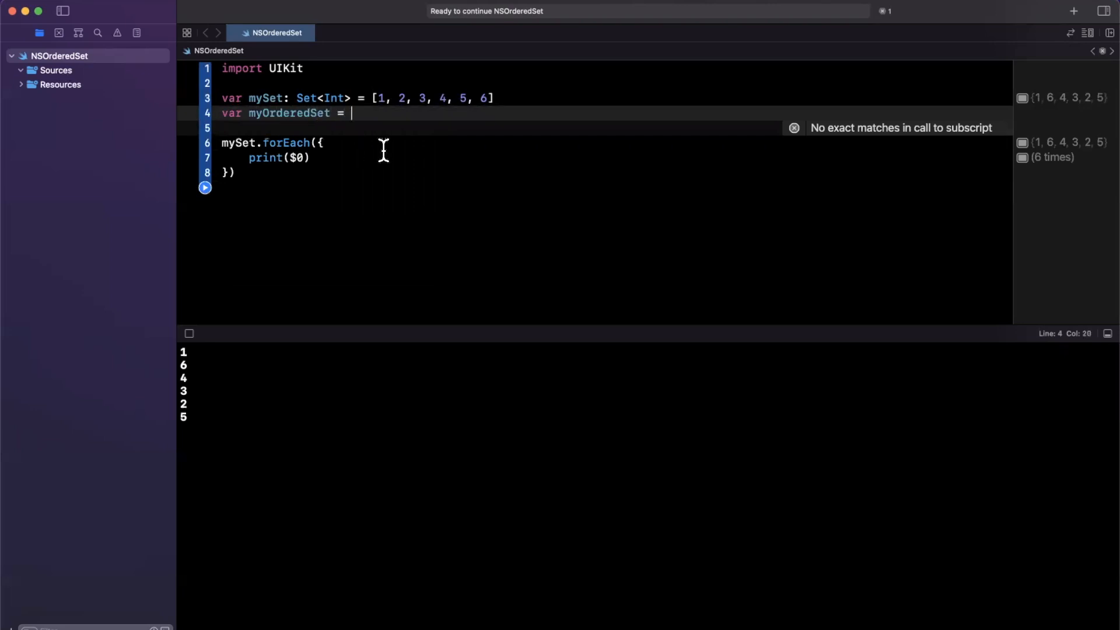
{"action": "type", "text": "NSAr"}
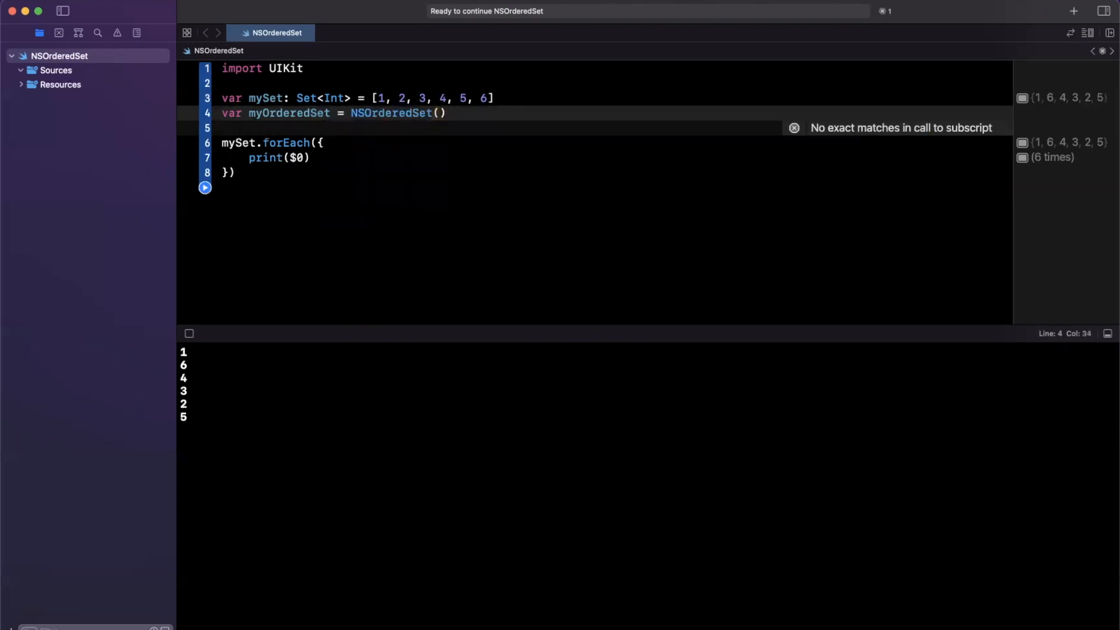
{"action": "mouse_move", "coordinate": [519, 148]}
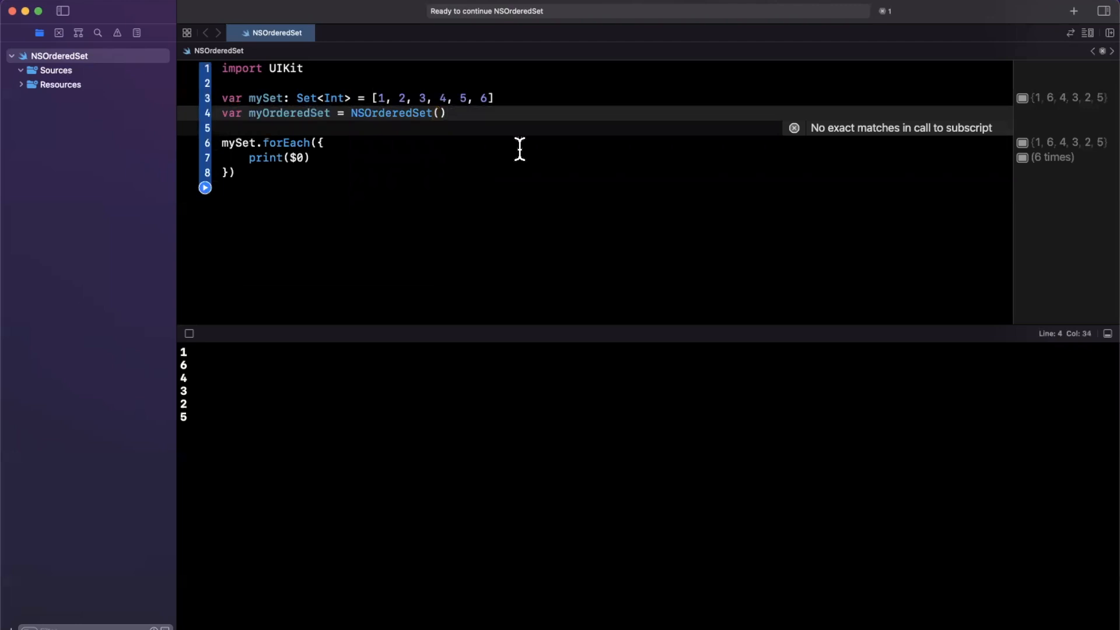
{"action": "type", "text": "("}
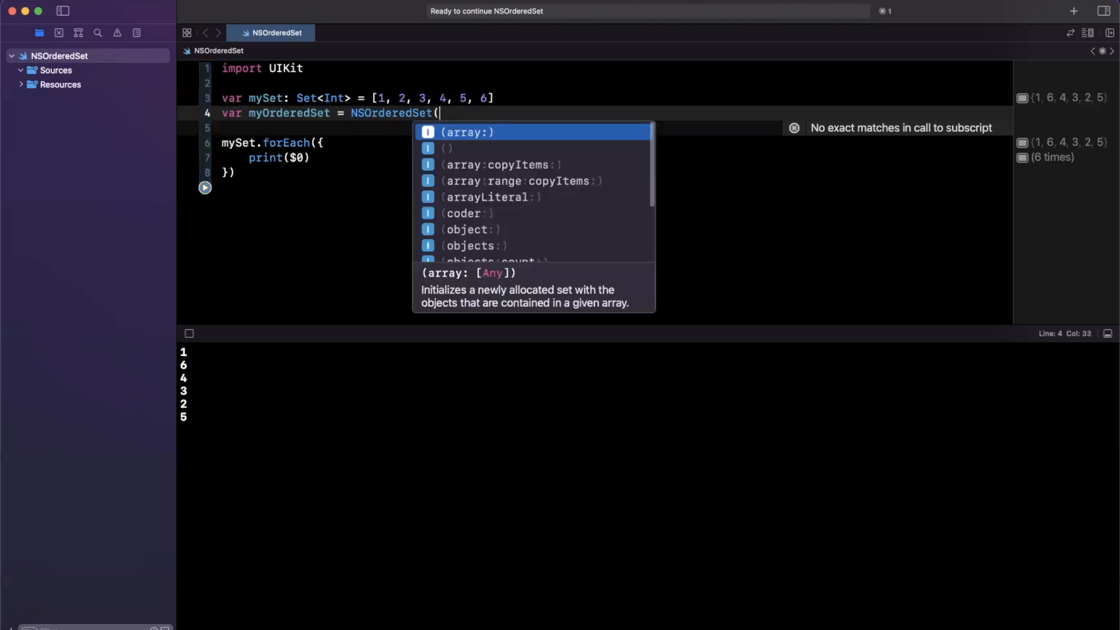
{"action": "key", "text": "Down"}
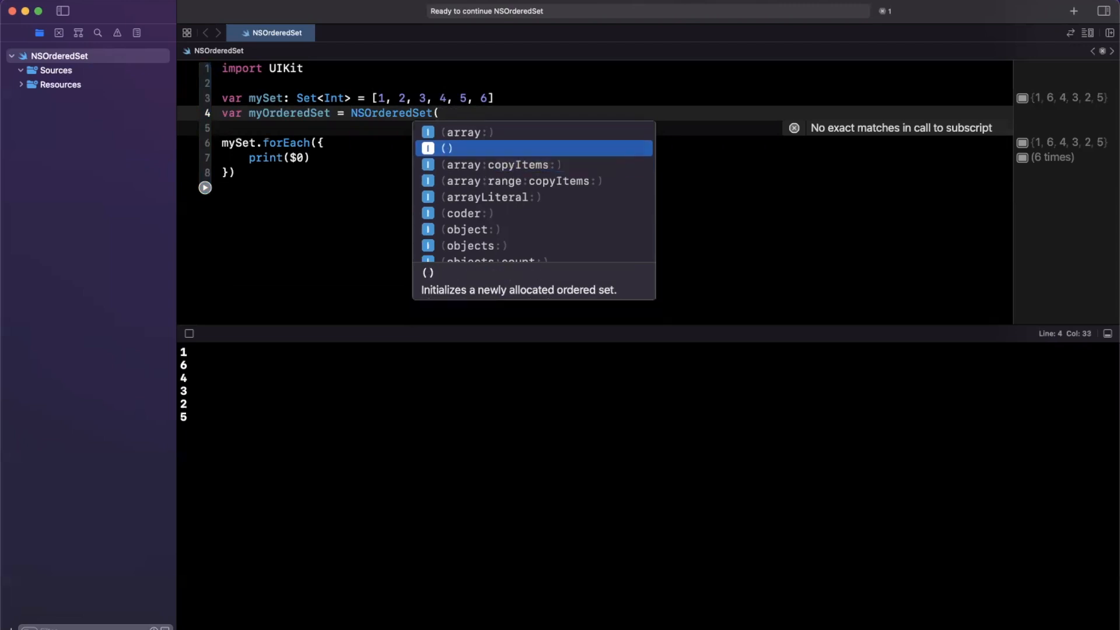
{"action": "left_click", "coordinate": [467, 132]}
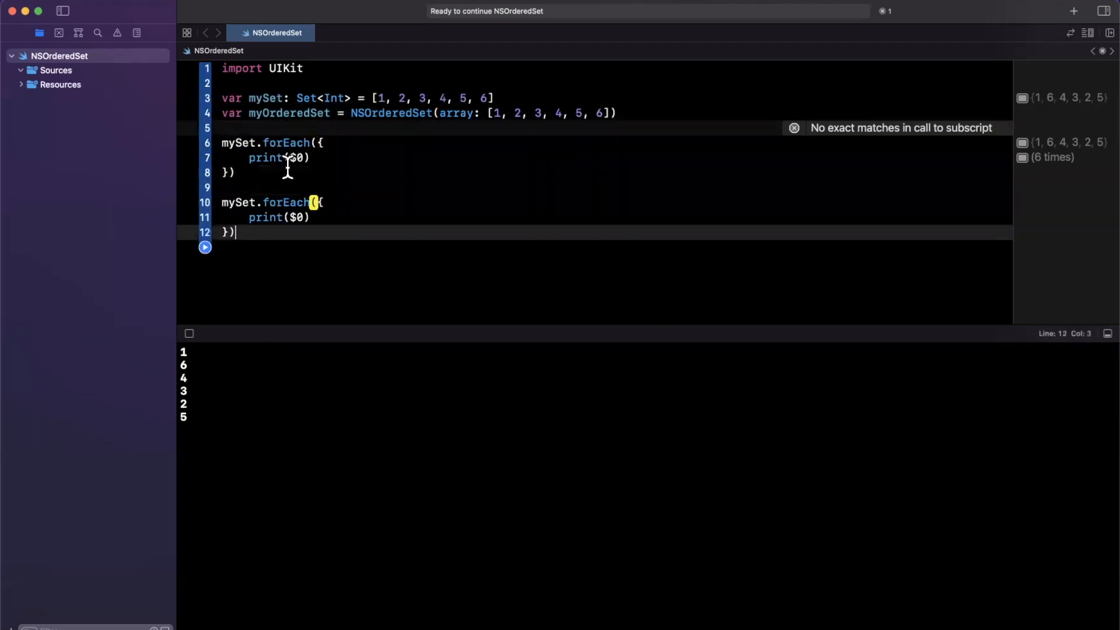
Add print("\n Ordered:") before the second loop and run, listing 1 through 6 in order.
{"action": "scroll", "scroll_direction": "down", "scroll_amount": 3}
{"action": "type", "text": "Ordered"}
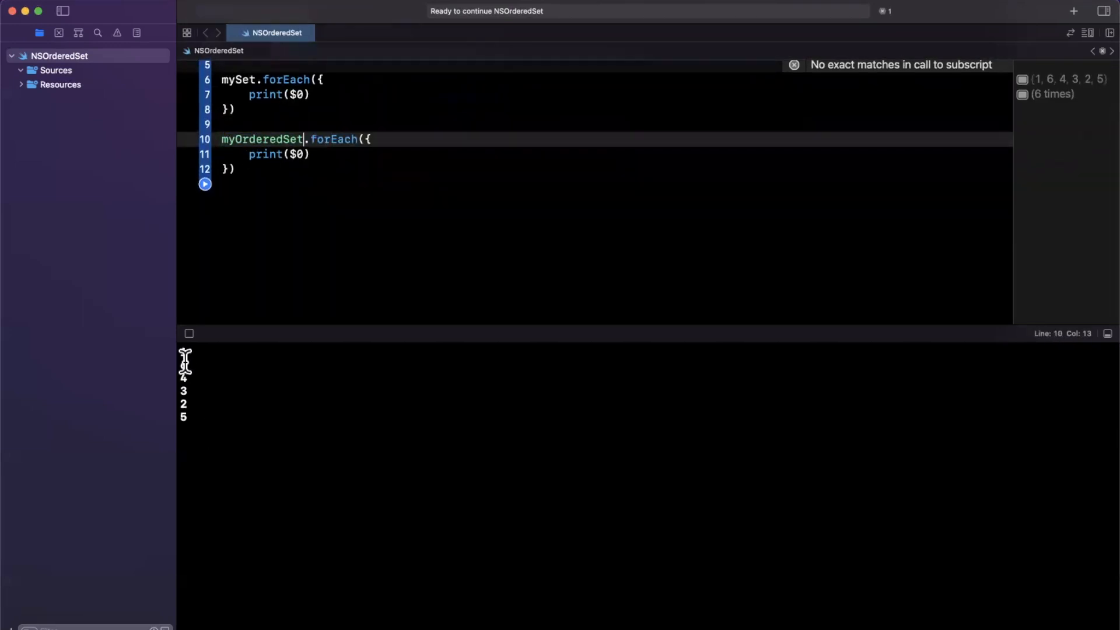
{"action": "type", "text": "prnit("}
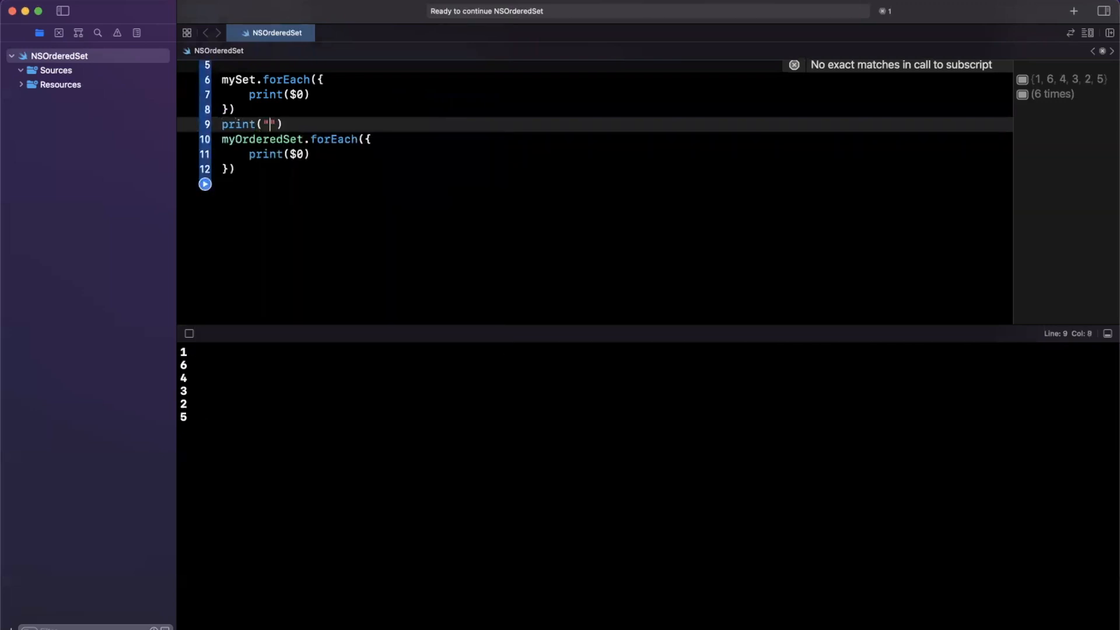
{"action": "type", "text": "\\n"}
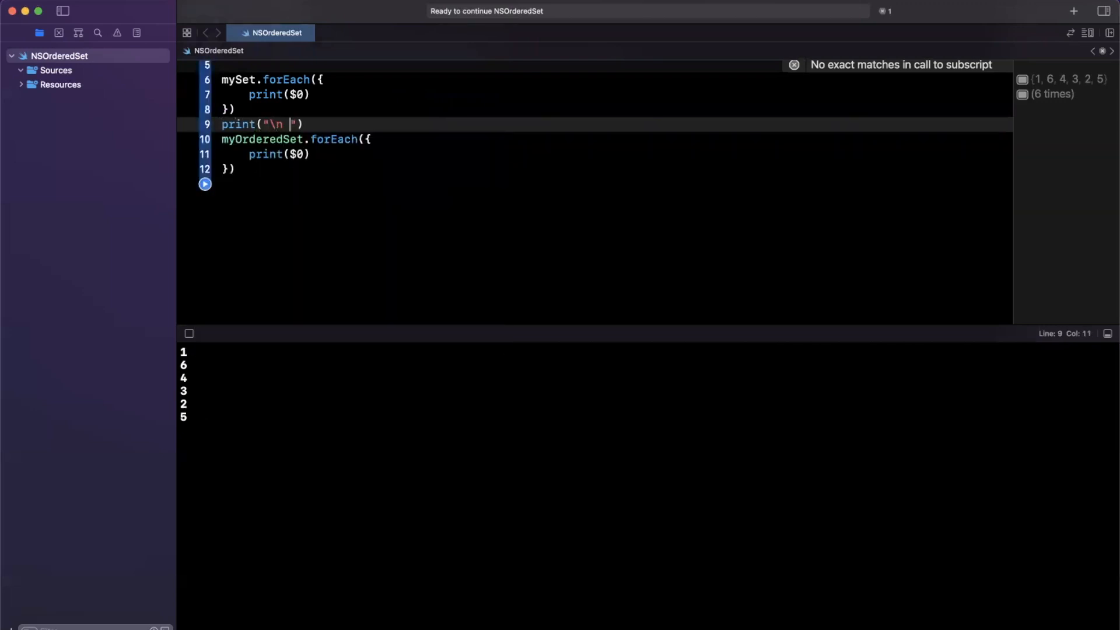
{"action": "type", "text": "Ordered"}
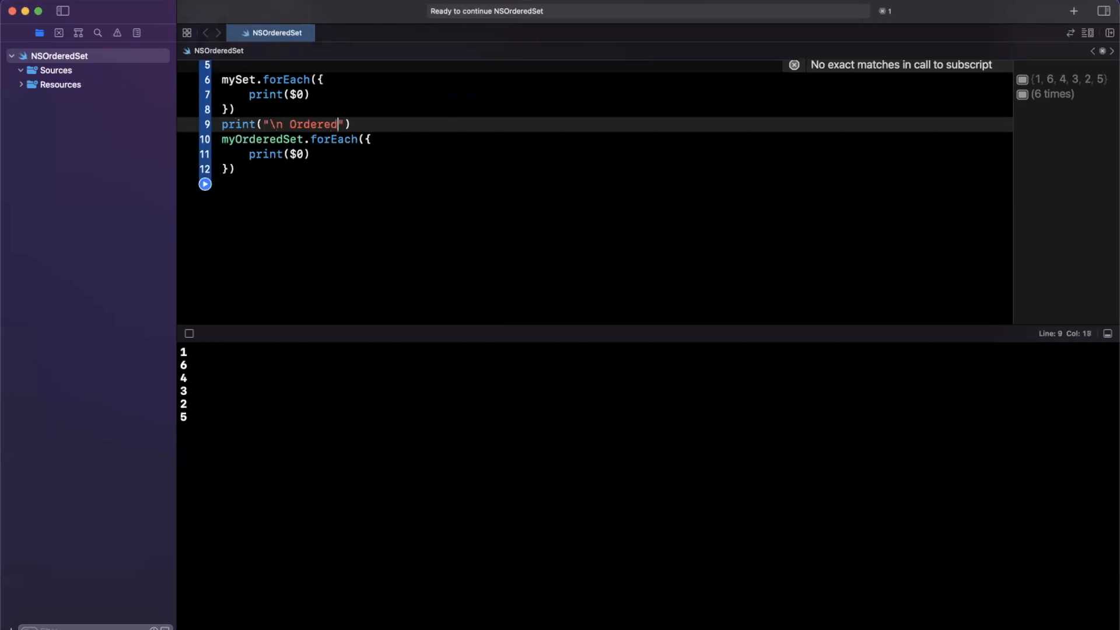
{"action": "type", "text": ":"}
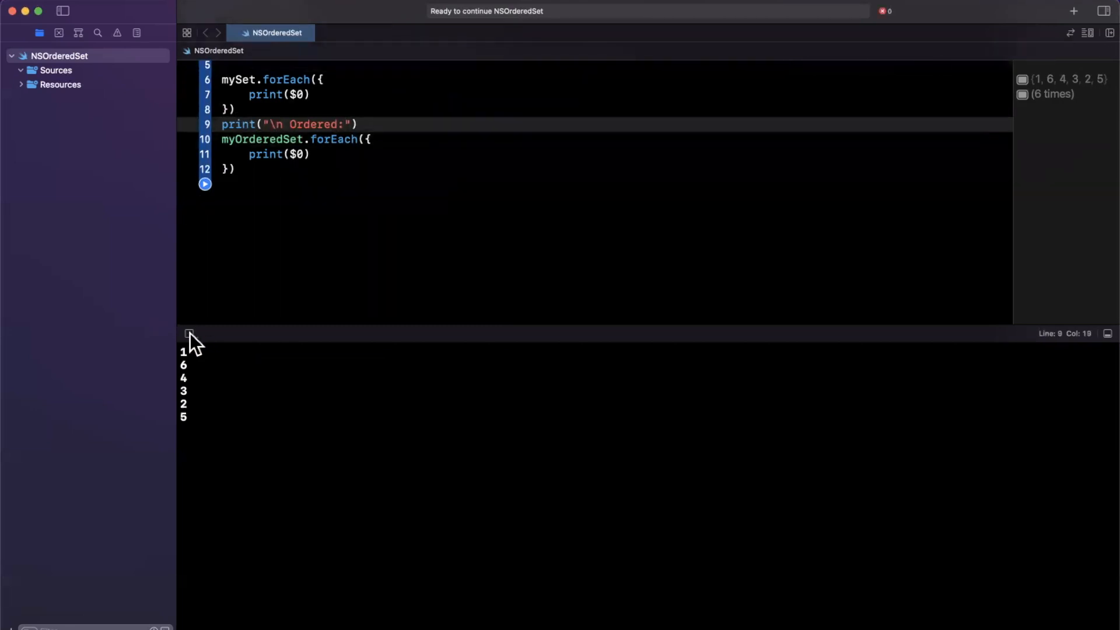
{"action": "left_click", "coordinate": [206, 183]}
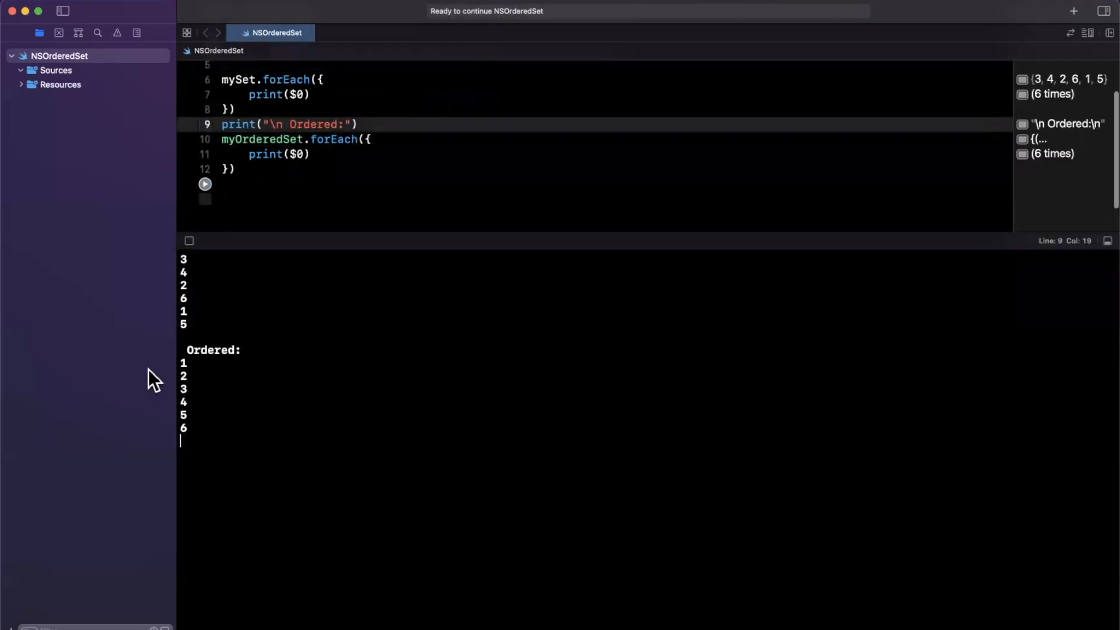
{"action": "mouse_move", "coordinate": [192, 211]}
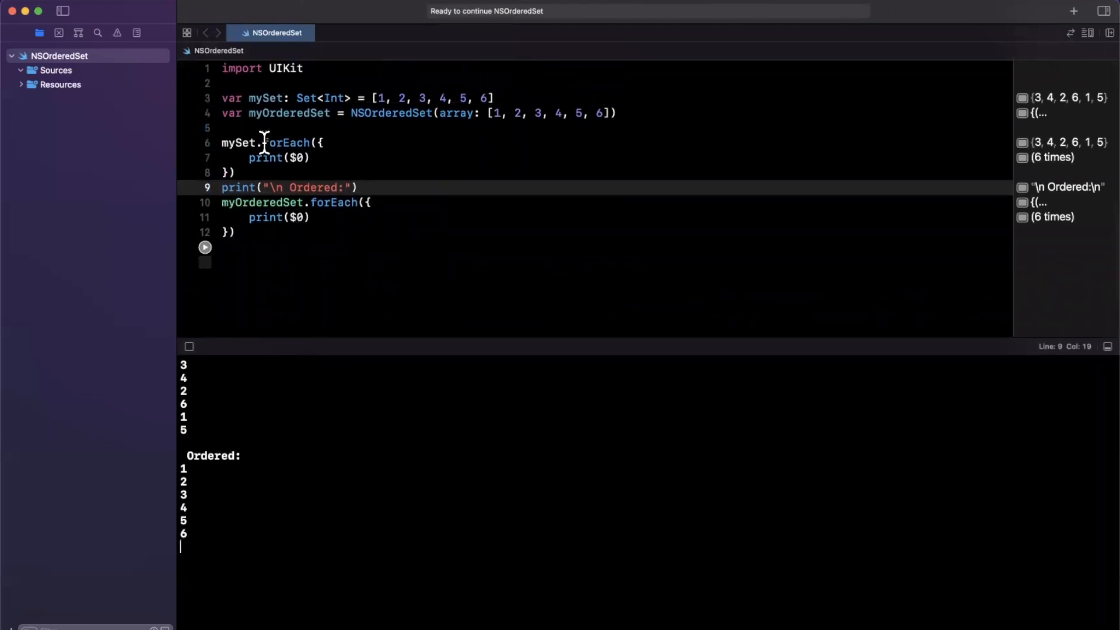
{"action": "double_click", "coordinate": [262, 202]}
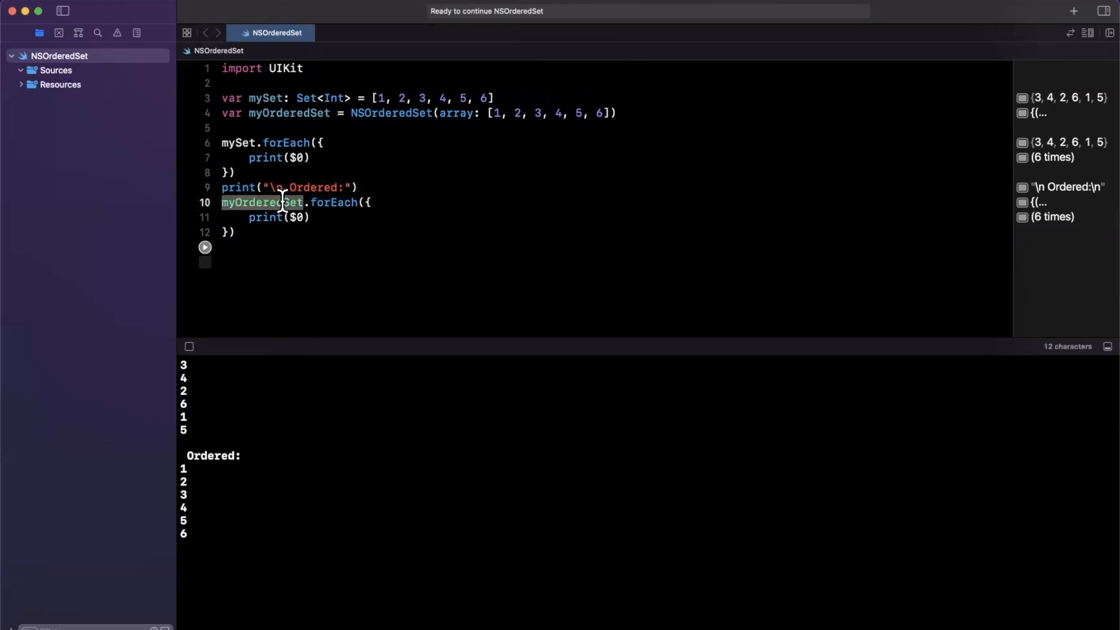
{"action": "mouse_move", "coordinate": [364, 187]}
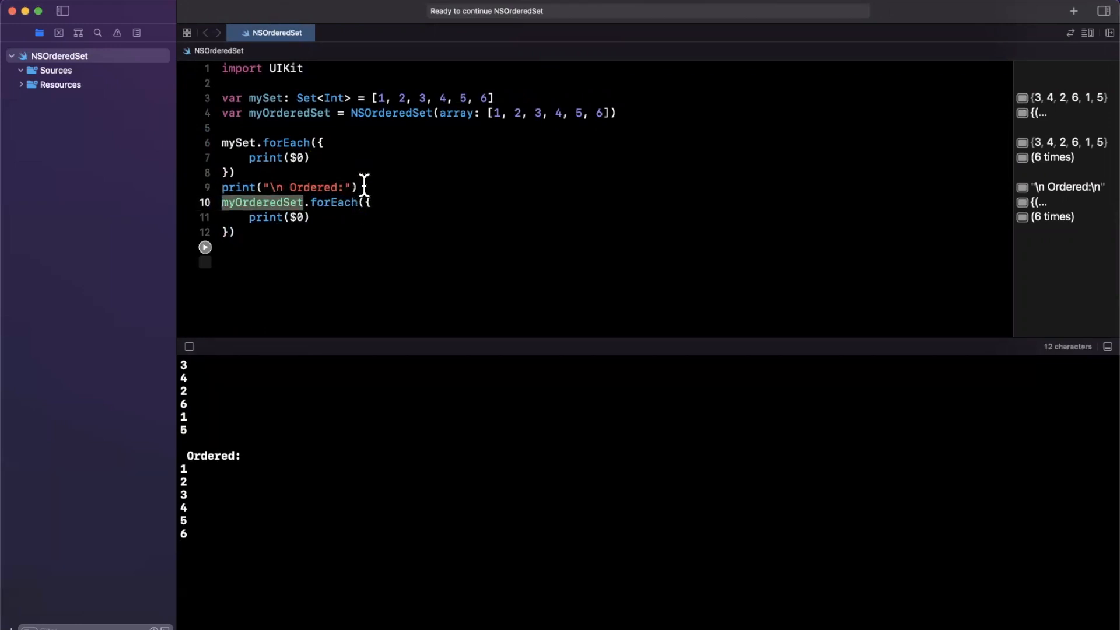
Add print(myOrderedSet.last) on line 14, which errors since NSOrderedSet has no 'last'.
{"action": "type", "text": "print()"}
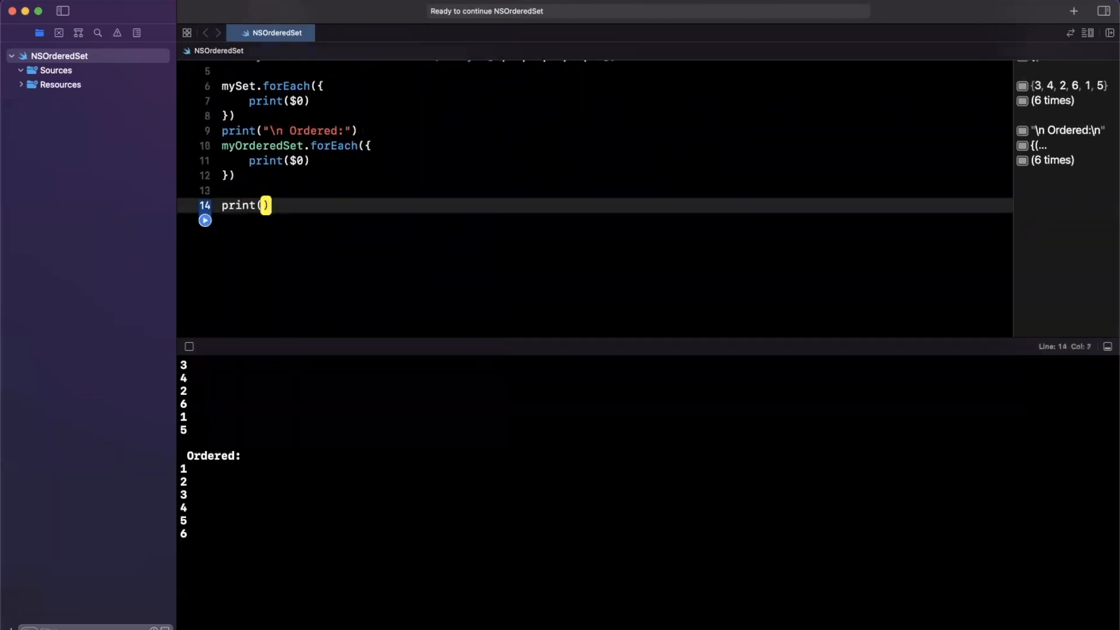
{"action": "type", "text": "myOrderedSet.last"}
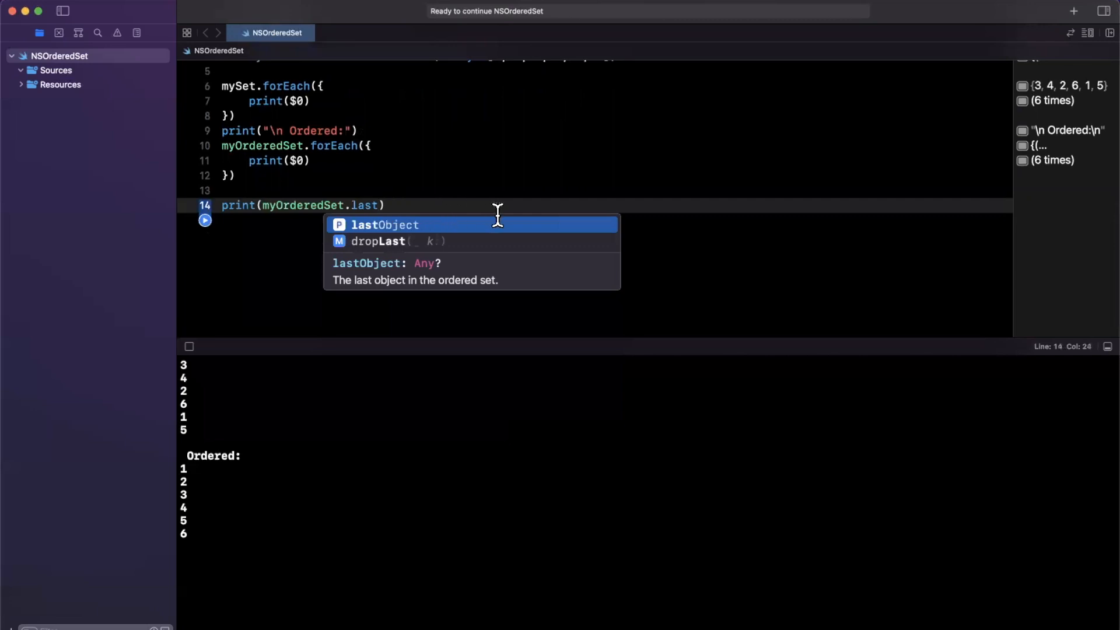
{"action": "mouse_move", "coordinate": [480, 304]}
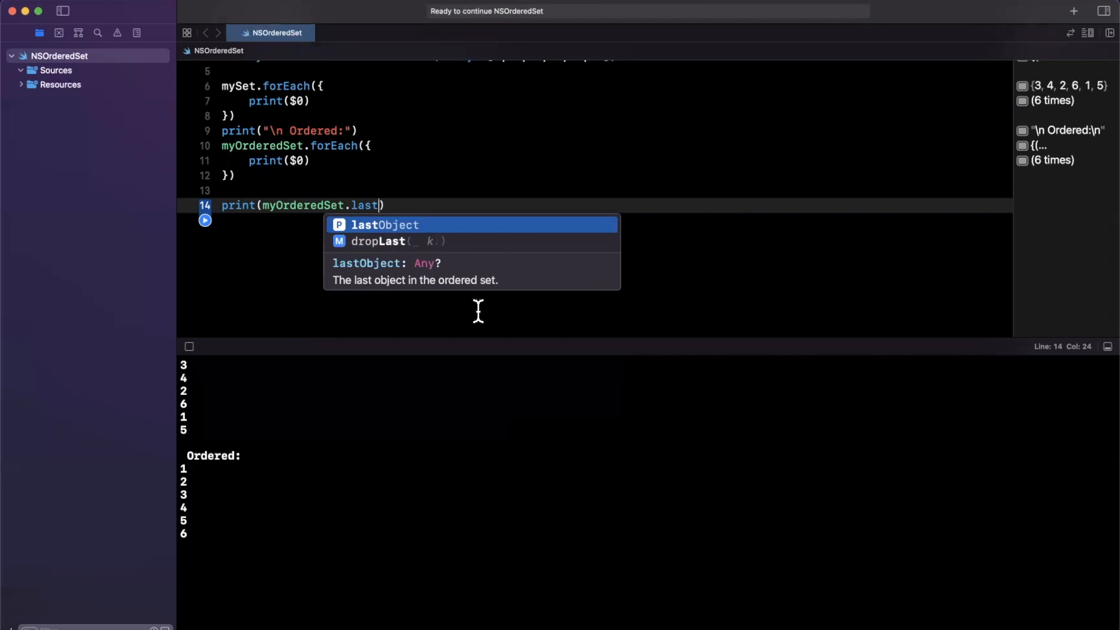
{"action": "mouse_move", "coordinate": [440, 265]}
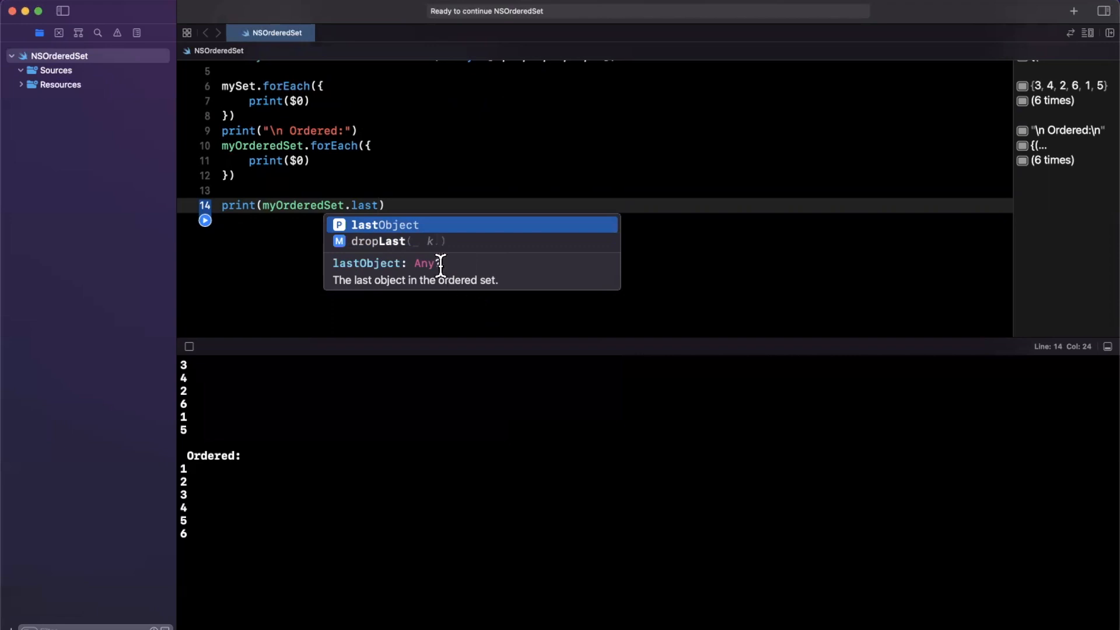
{"action": "scroll", "scroll_direction": "up", "scroll_amount": 3}
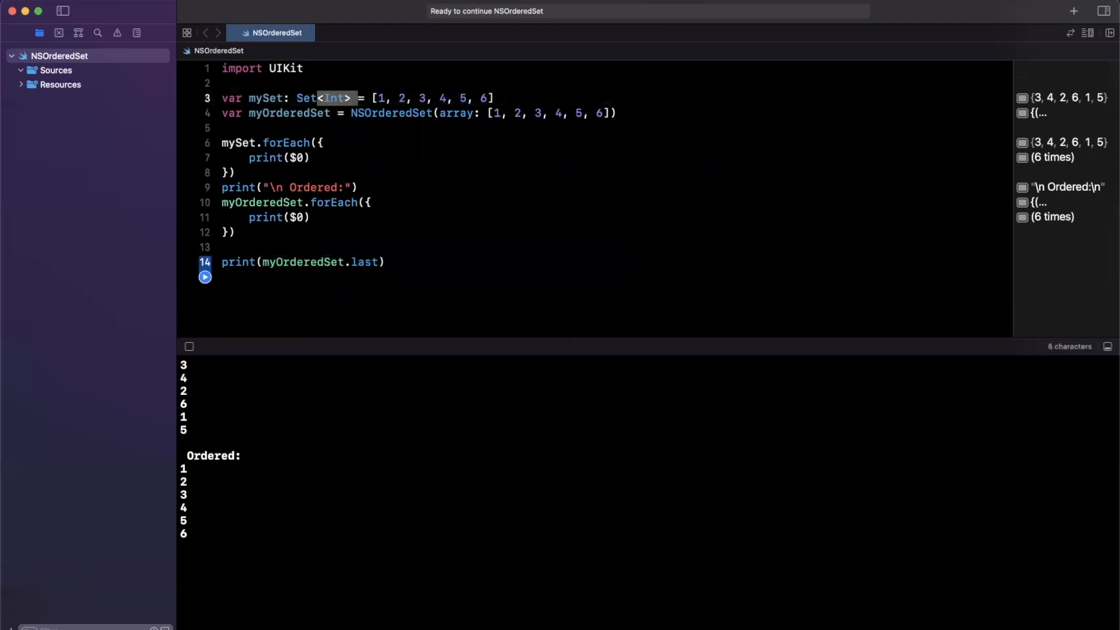
{"action": "mouse_move", "coordinate": [392, 242]}
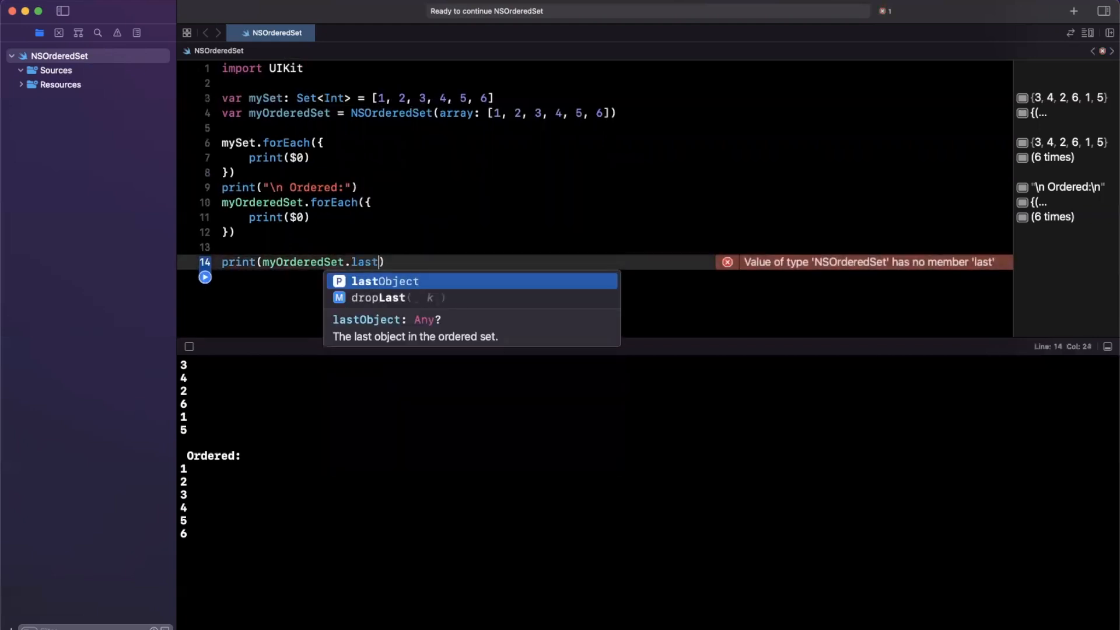
{"action": "mouse_move", "coordinate": [405, 370]}
{"action": "type", "text": "Object as? Int"}
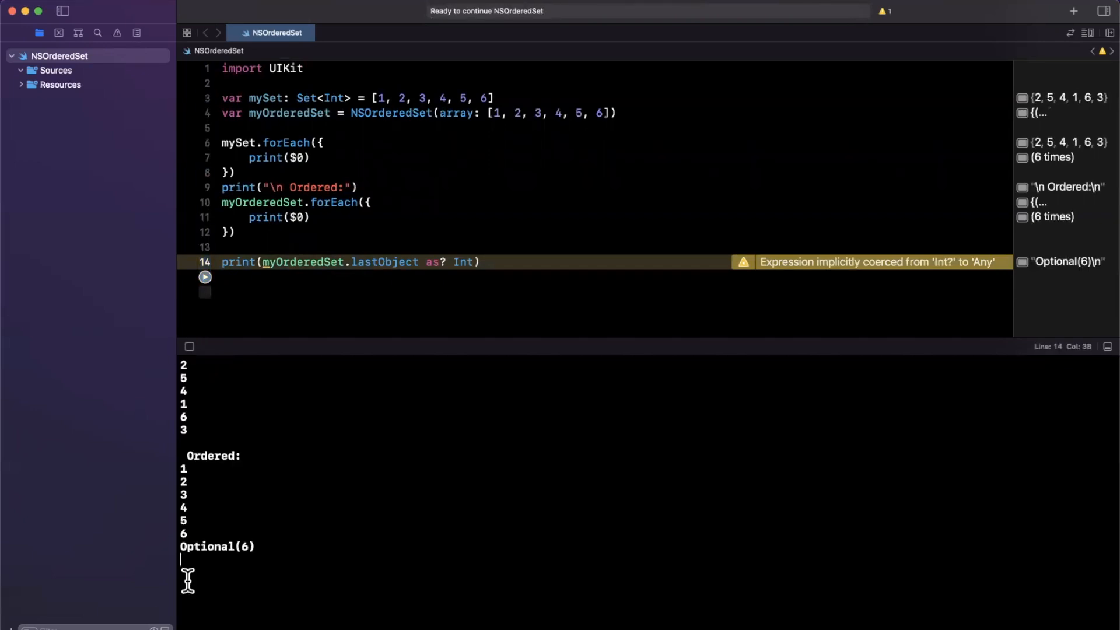
{"action": "mouse_move", "coordinate": [256, 546]}
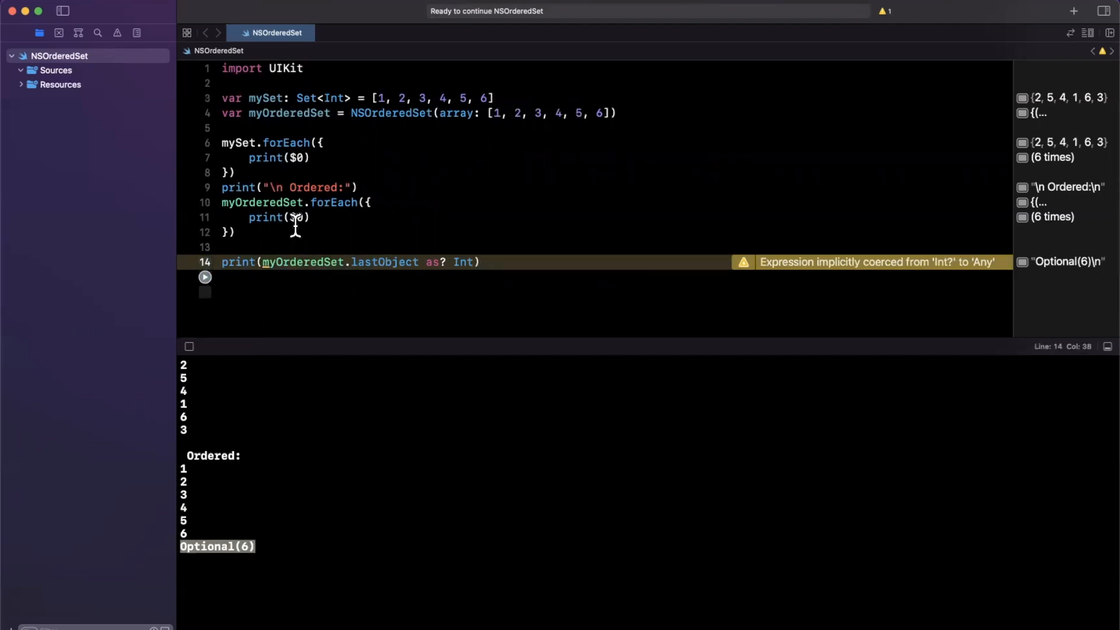
Replace lastObject with first in the line 14 print after seeing Optional(6).
{"action": "type", "text": "first"}
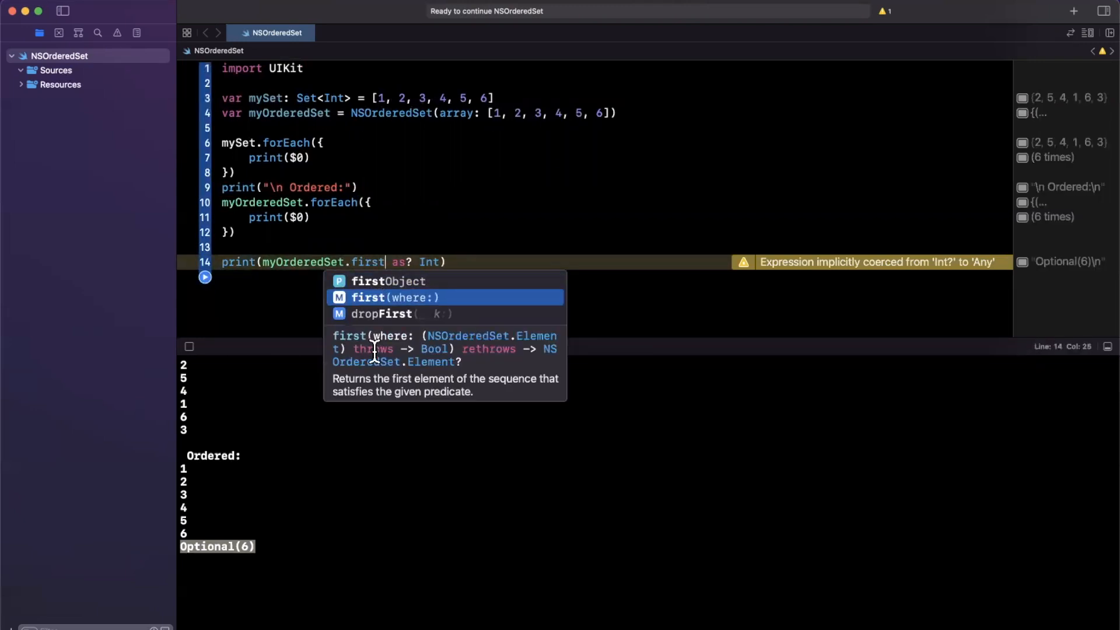
{"action": "mouse_move", "coordinate": [411, 322]}
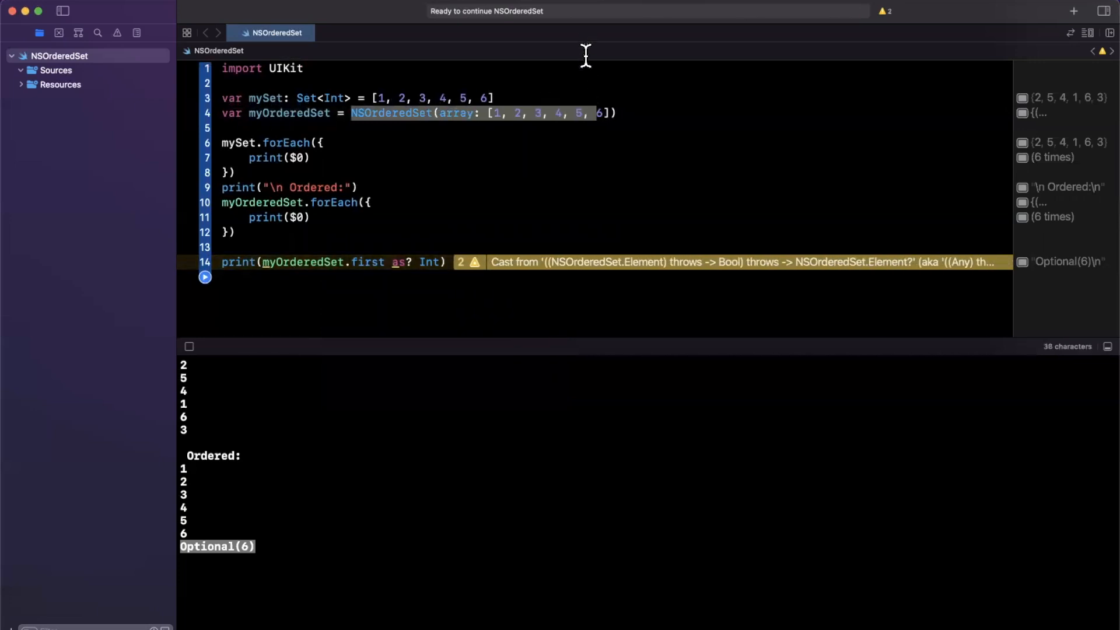
{"action": "mouse_move", "coordinate": [434, 379]}
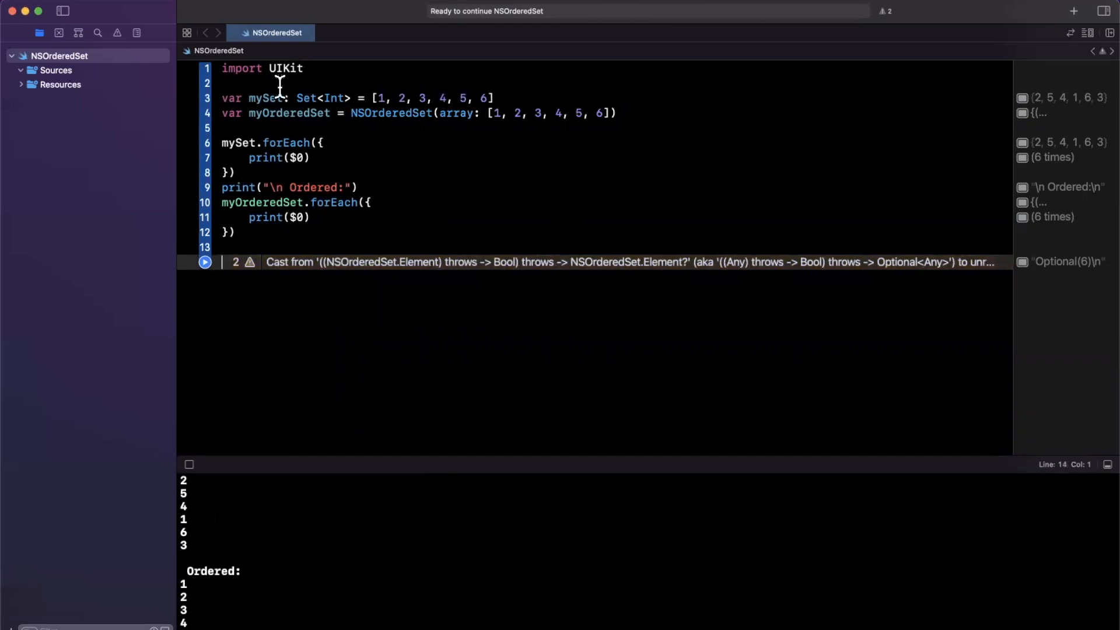
{"action": "mouse_move", "coordinate": [286, 127]}
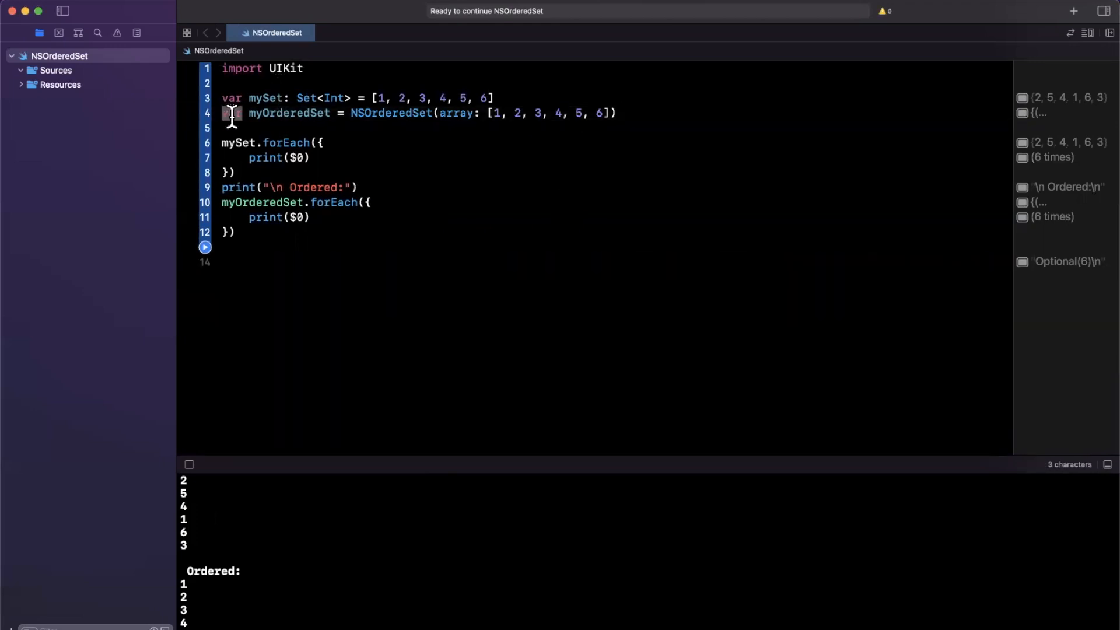
{"action": "double_click", "coordinate": [230, 113]}
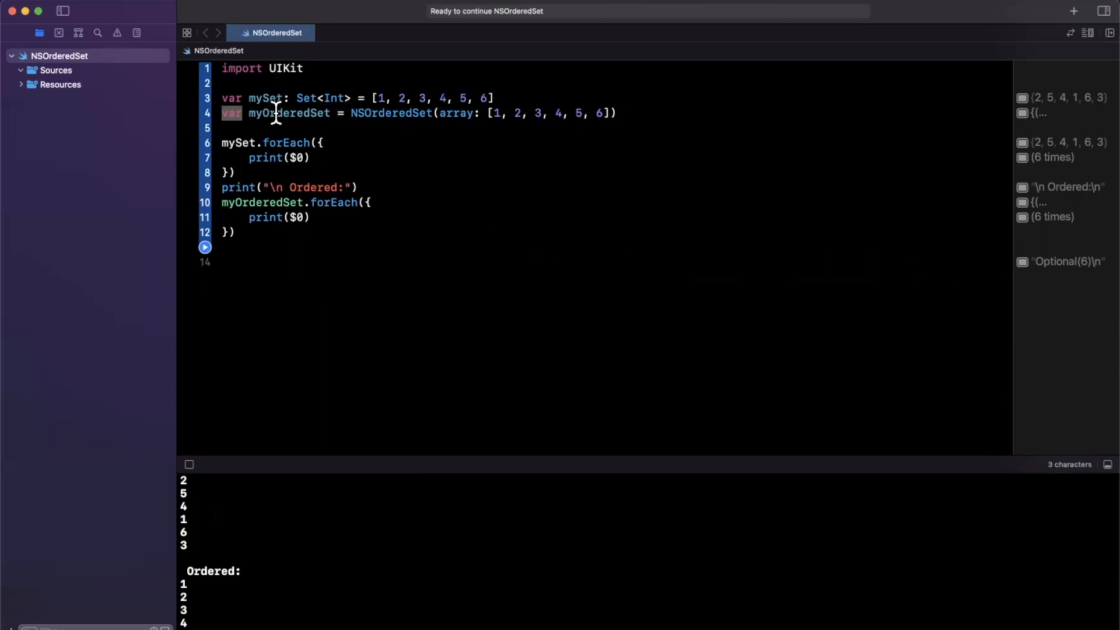
{"action": "double_click", "coordinate": [289, 113]}
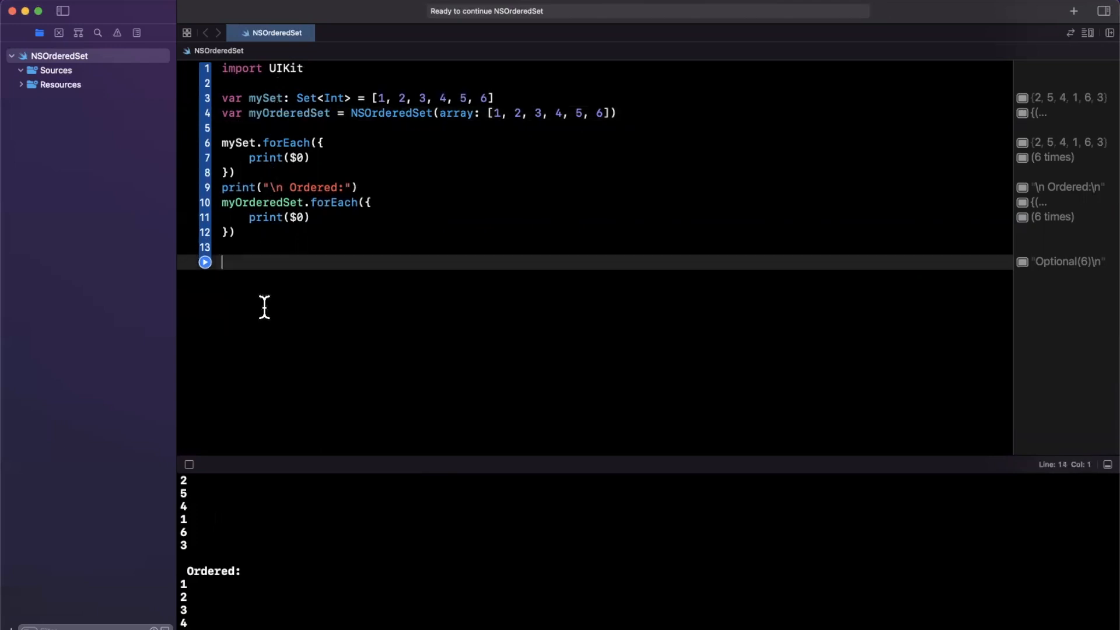
{"action": "type", "text": "myOrderedSet.app"}
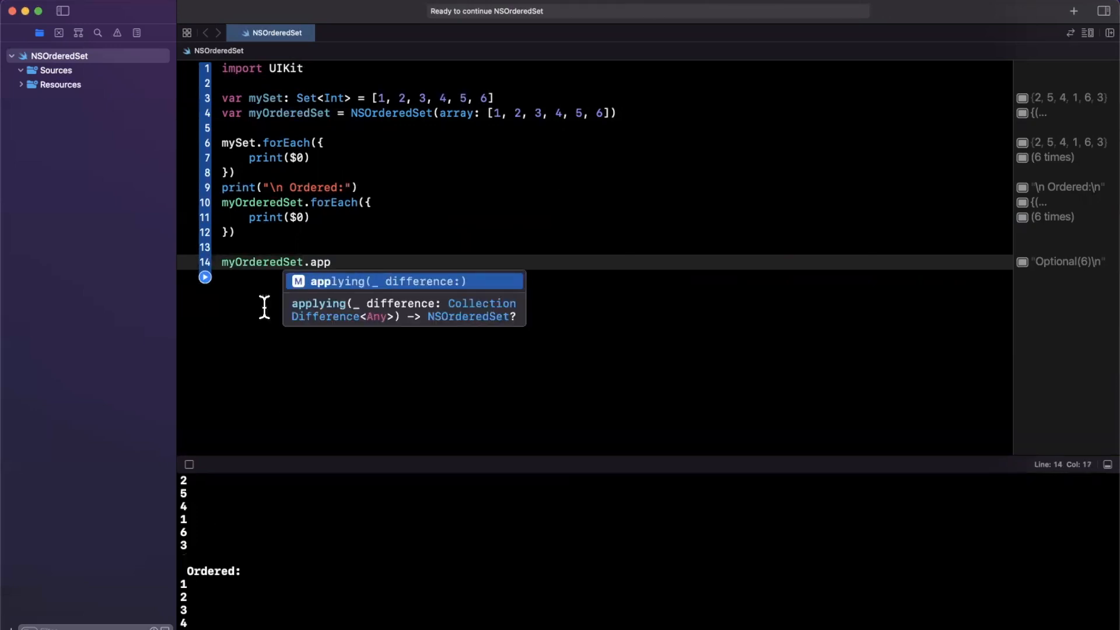
{"action": "type", "text": "insert"}
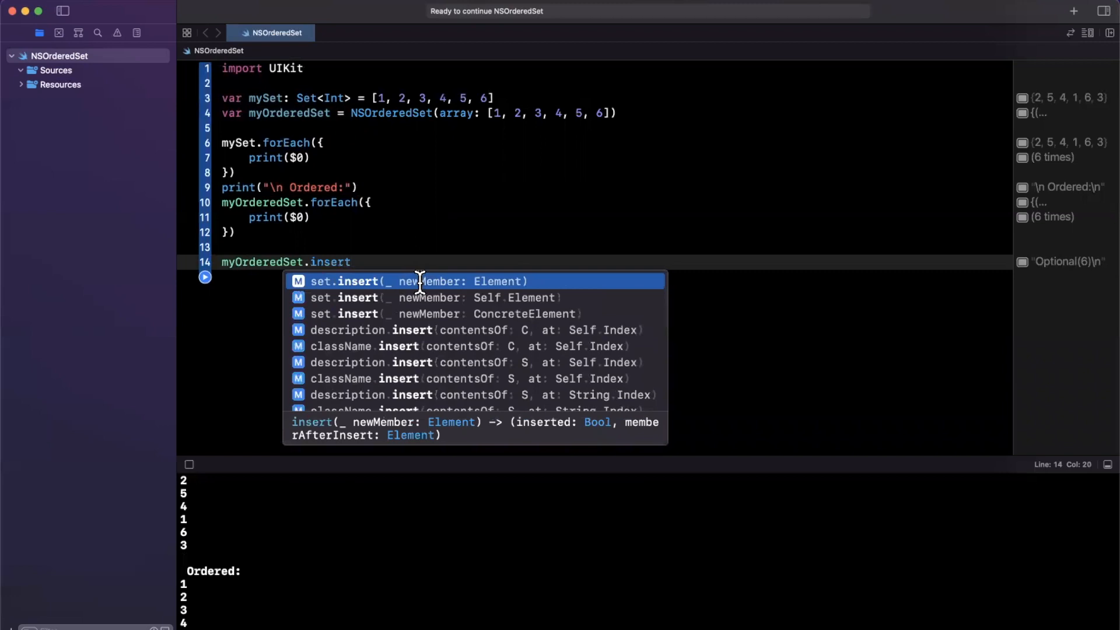
{"action": "left_click", "coordinate": [419, 281]}
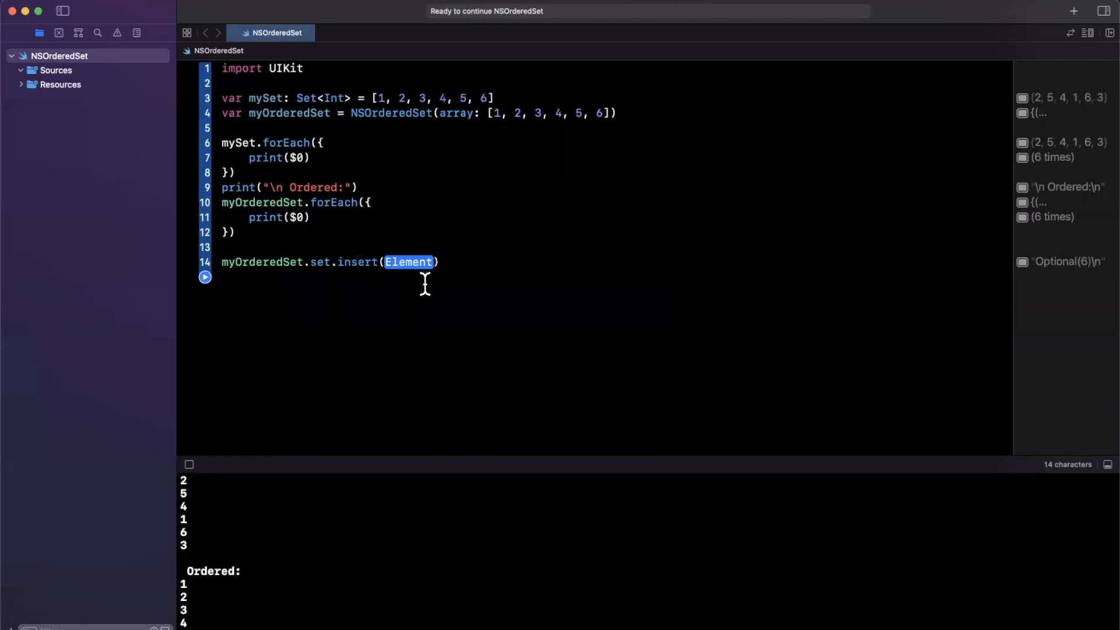
{"action": "type", "text": "12"}
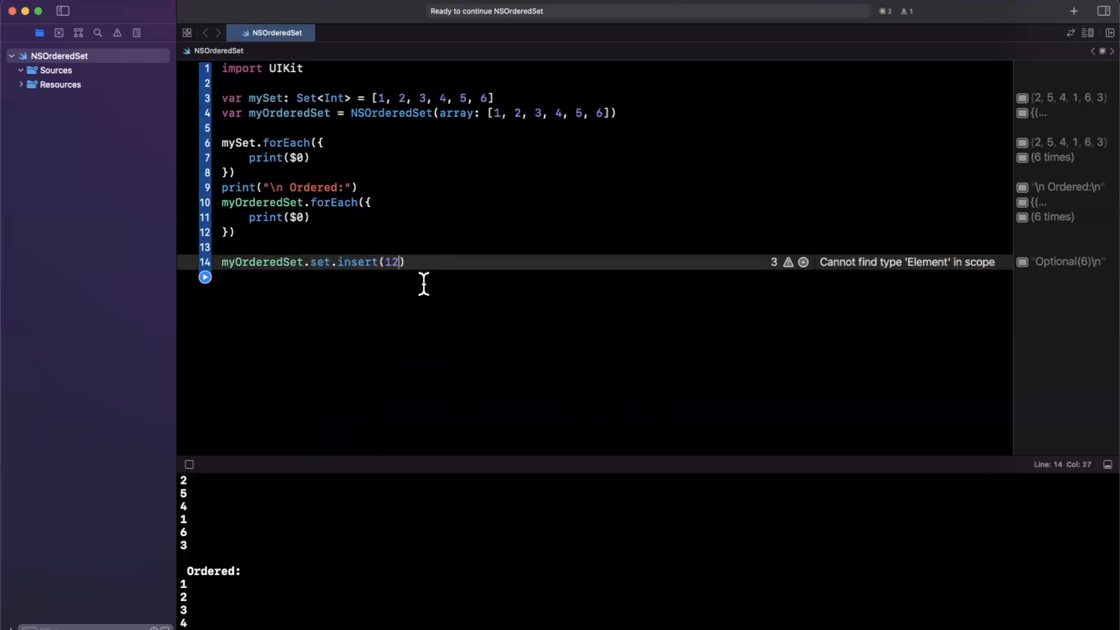
{"action": "key", "text": "Return"}
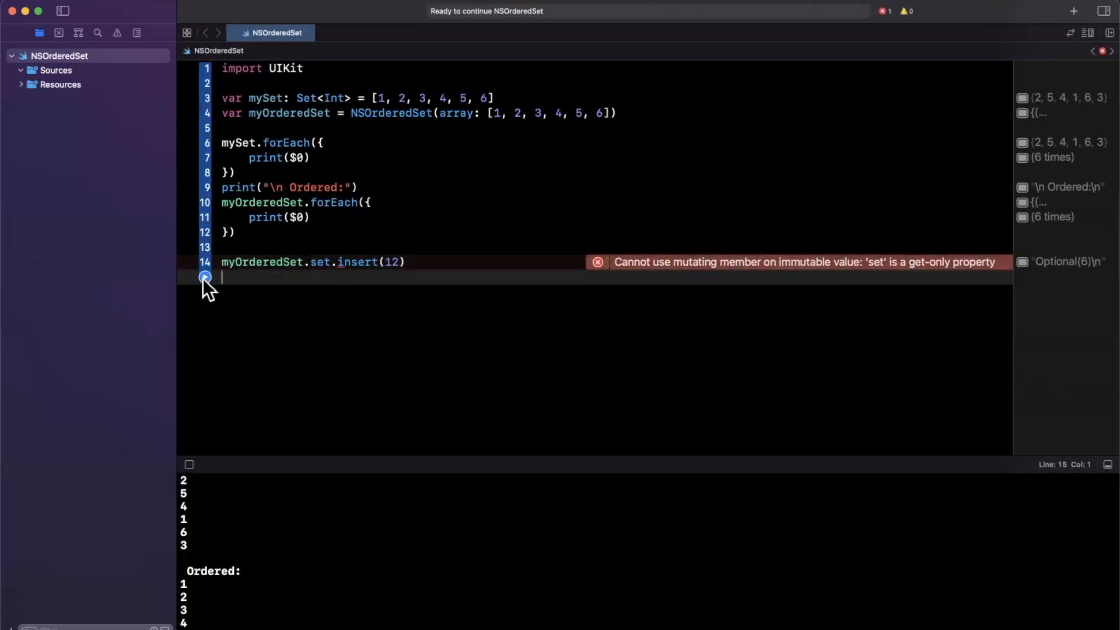
{"action": "double_click", "coordinate": [319, 263]}
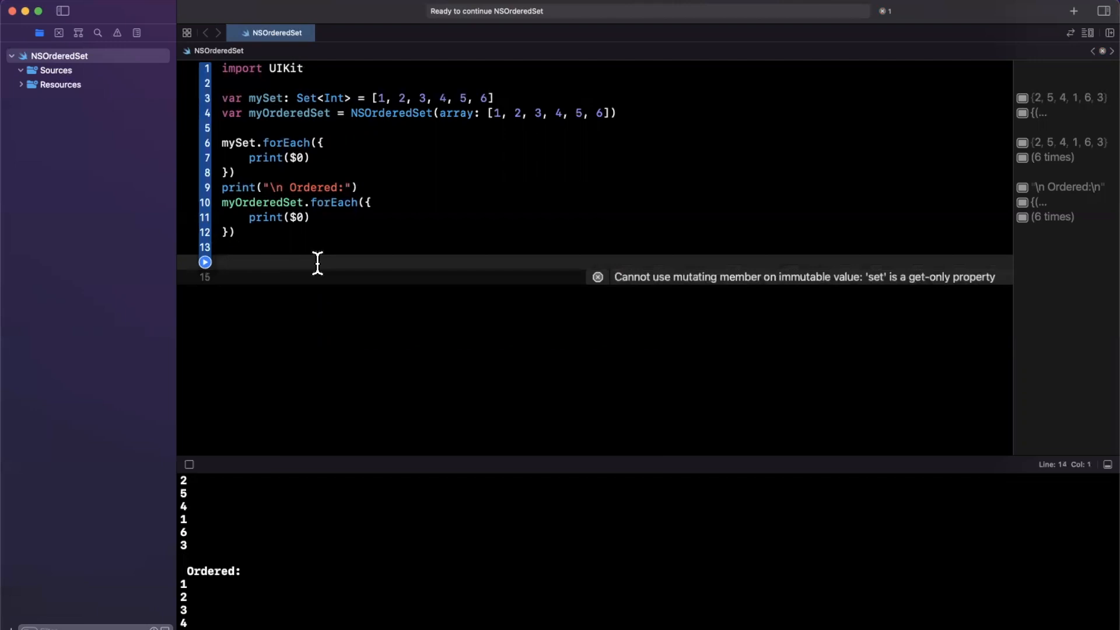
{"action": "left_click", "coordinate": [224, 262]}
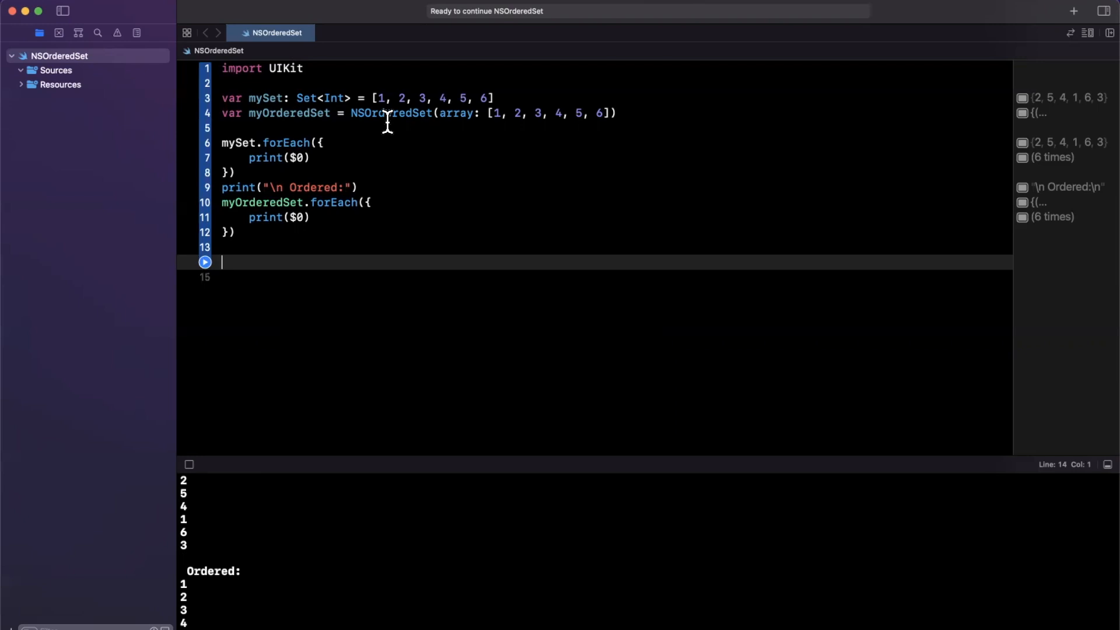
Change the declaration on line 4 to NSMutableOrderedSet.
{"action": "left_click", "coordinate": [365, 113]}
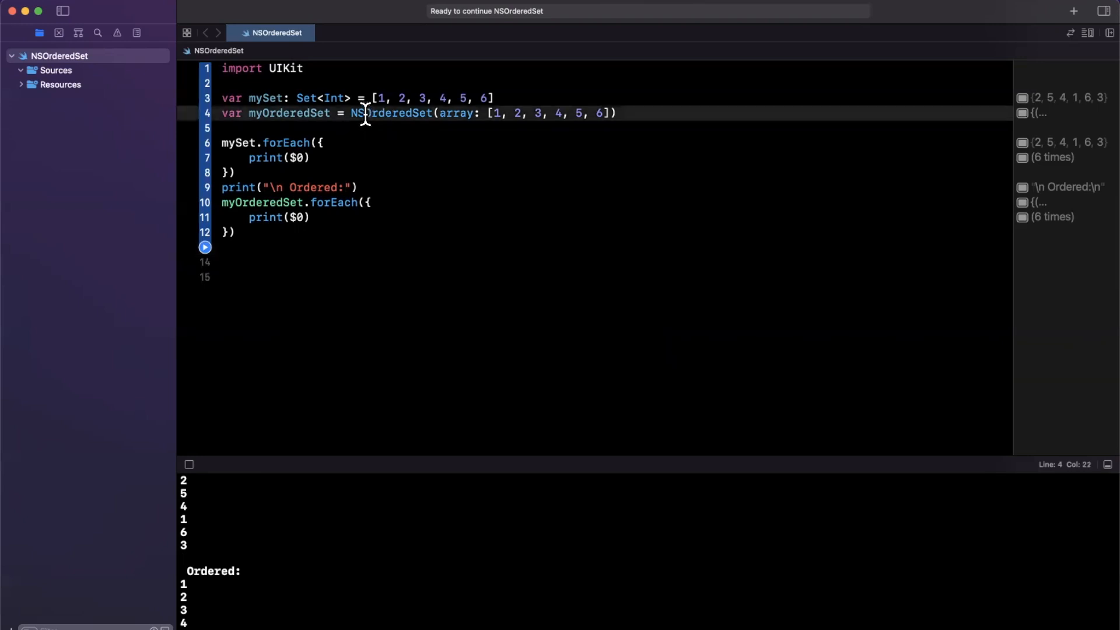
{"action": "type", "text": "Mut"}
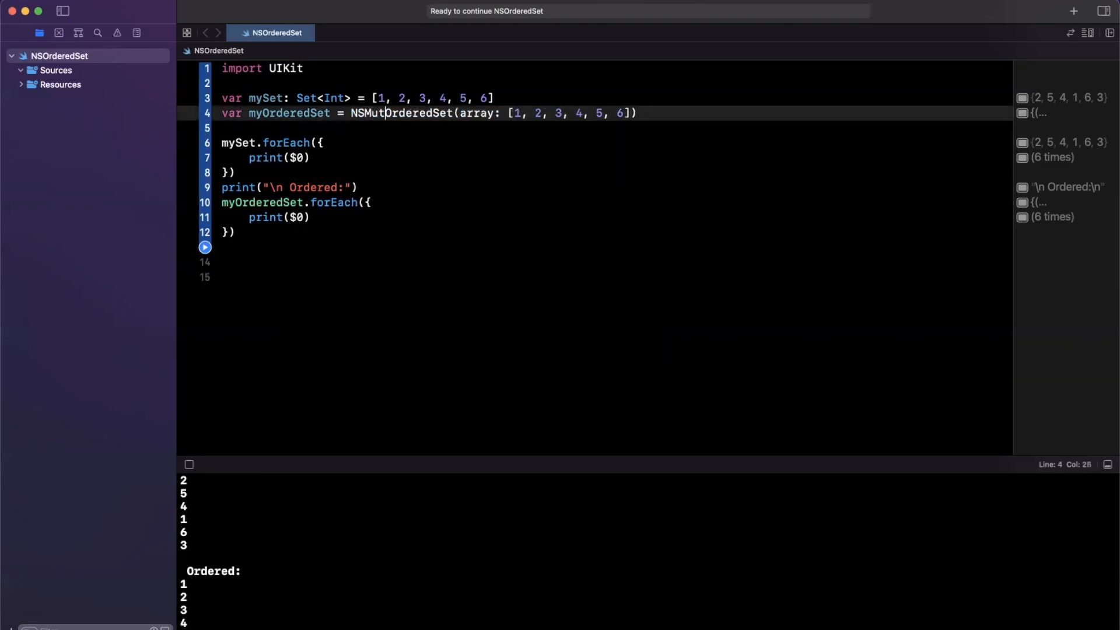
{"action": "type", "text": "able"}
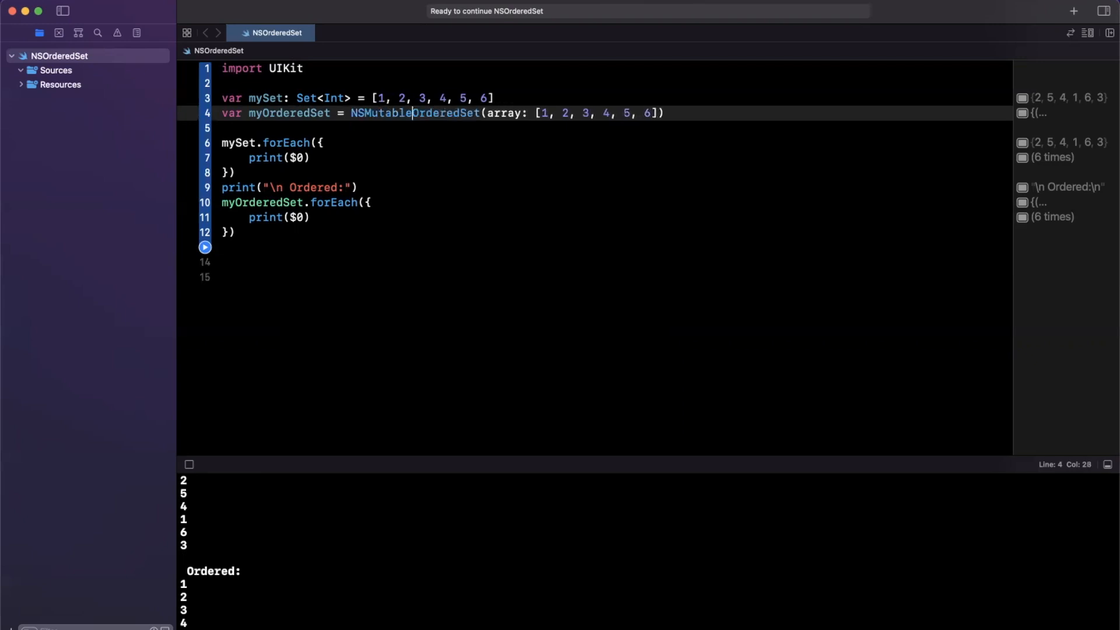
{"action": "mouse_move", "coordinate": [567, 135]}
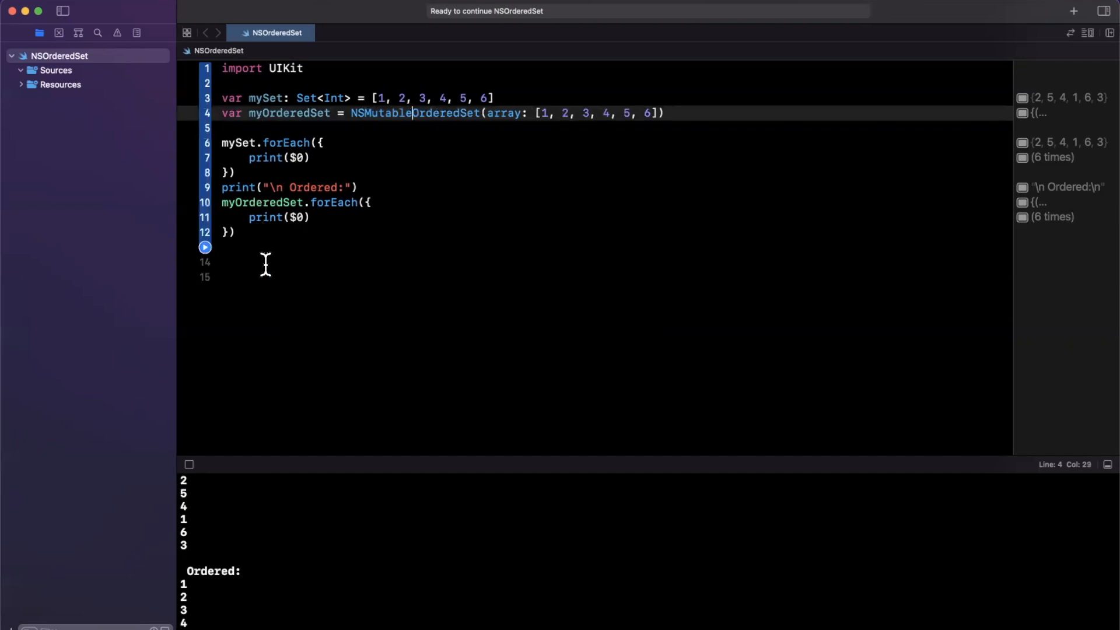
Add myOrderedSet.add(12), add(13) and add(14) lines, browsing remove and insert completions.
{"action": "left_click", "coordinate": [265, 263]}
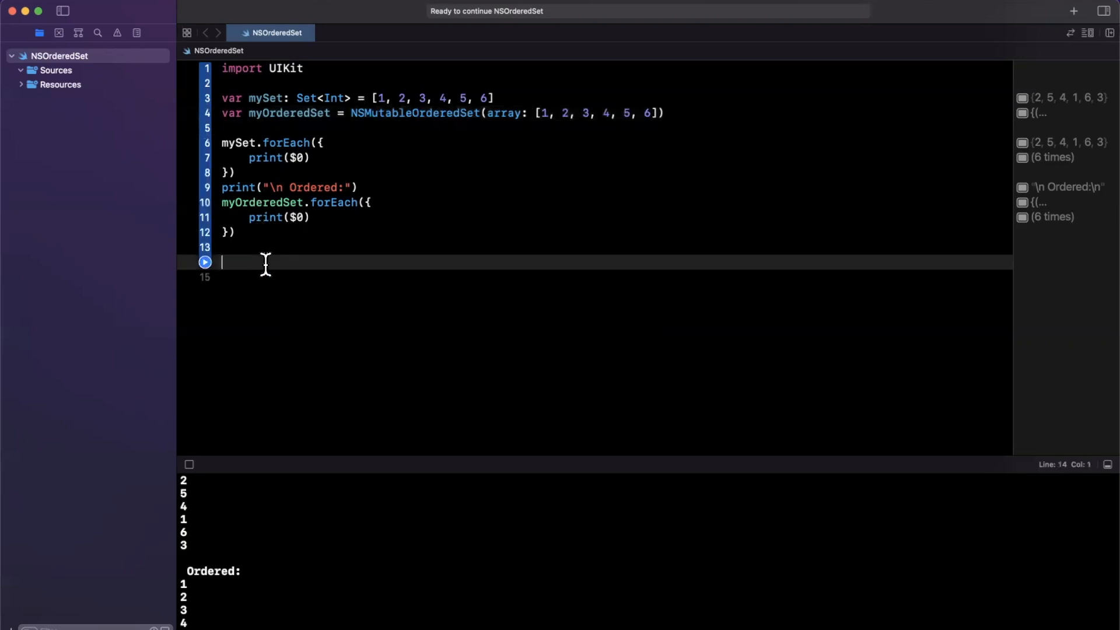
{"action": "type", "text": "myOrderedSet.add(14"}
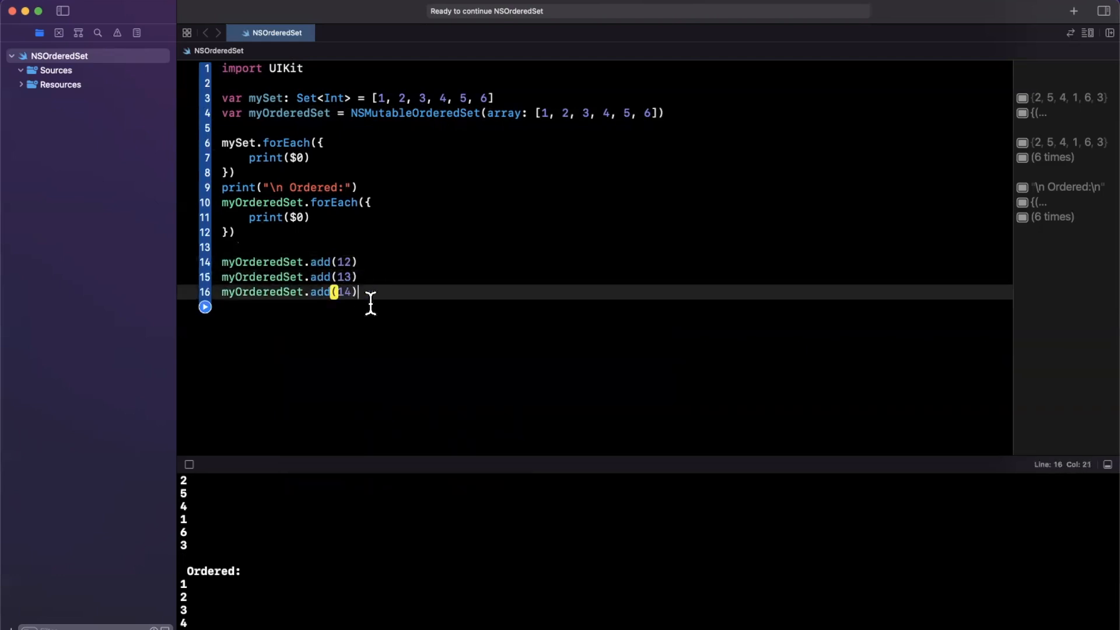
{"action": "type", "text": "myOrderedSet.insert"}
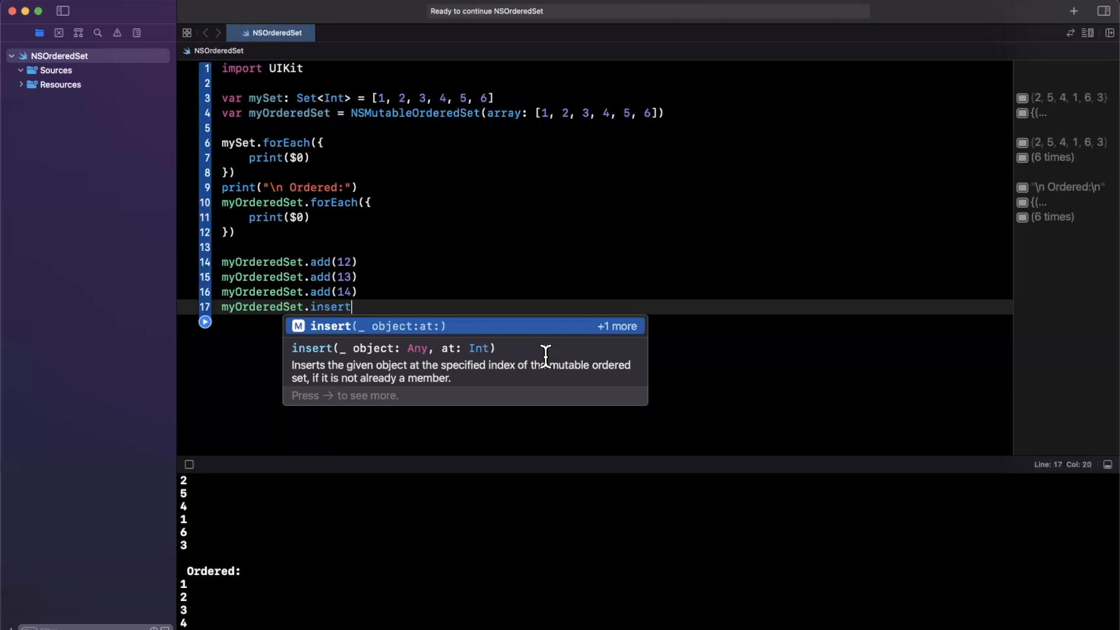
{"action": "mouse_move", "coordinate": [461, 332]}
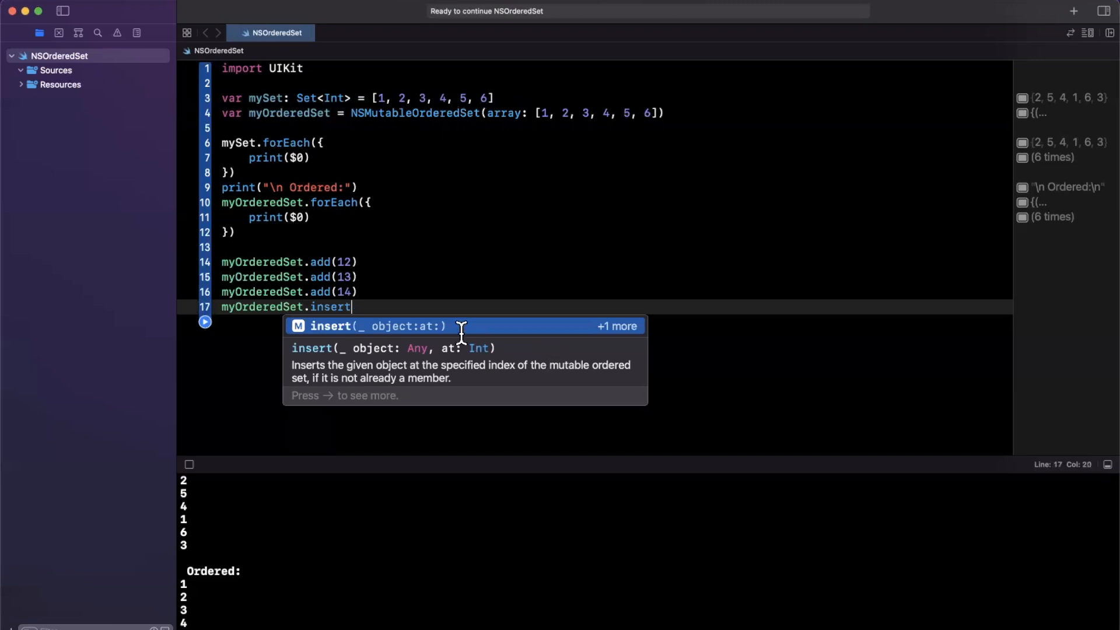
{"action": "mouse_move", "coordinate": [350, 306]}
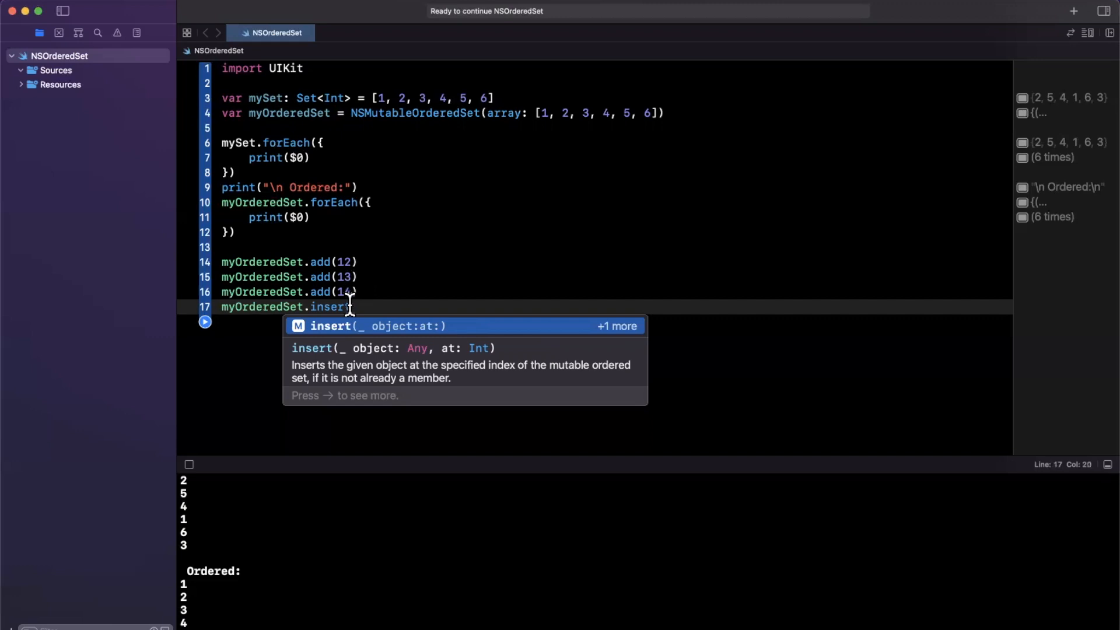
{"action": "type", "text": "remove"}
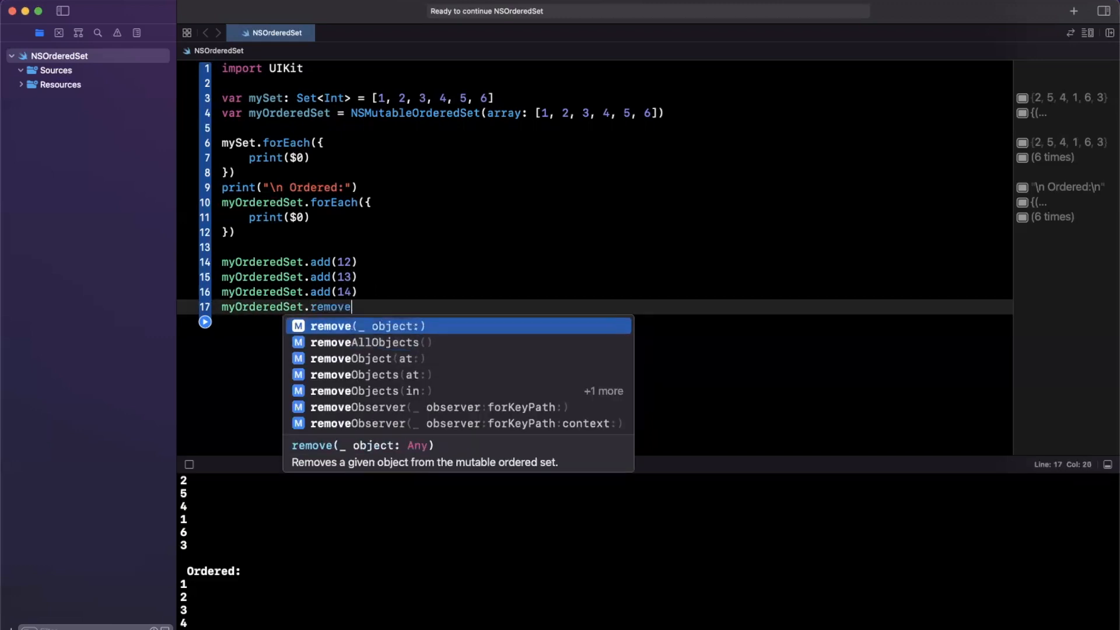
{"action": "type", "text": "insert"}
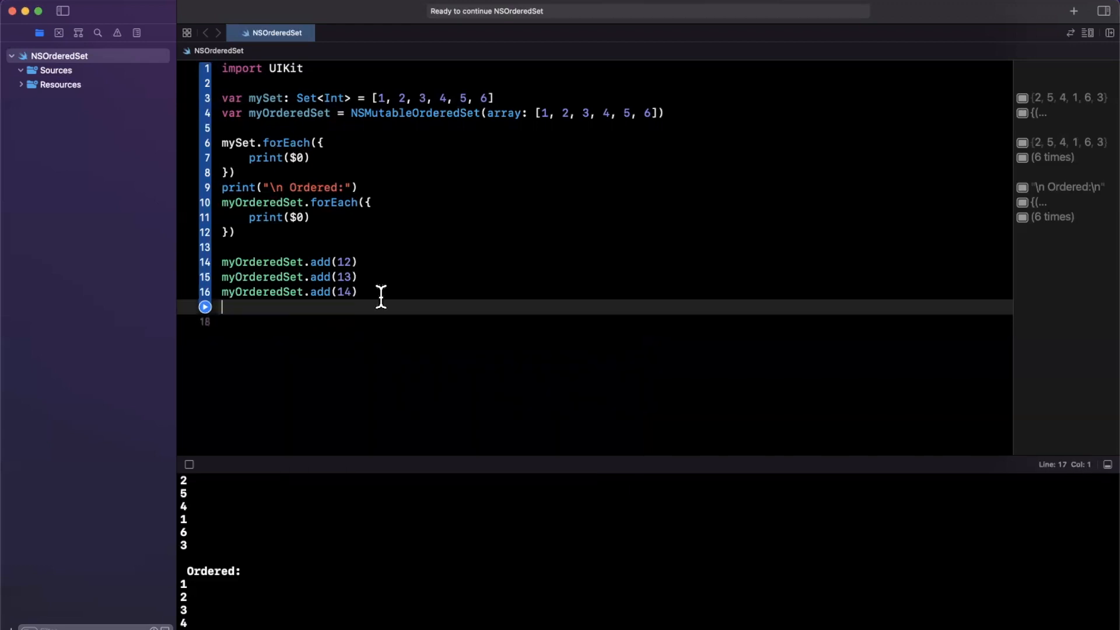
Move the ordered forEach loop below the add calls and restore NSMutableOrderedSet, running nine iterations.
{"action": "left_click", "coordinate": [239, 246]}
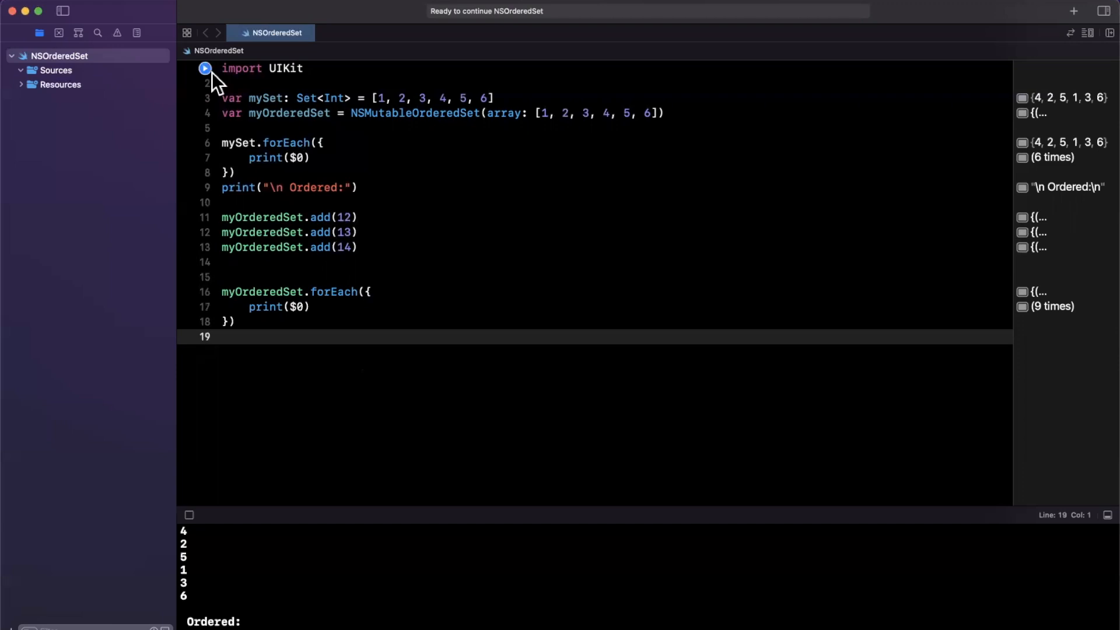
{"action": "double_click", "coordinate": [414, 113]}
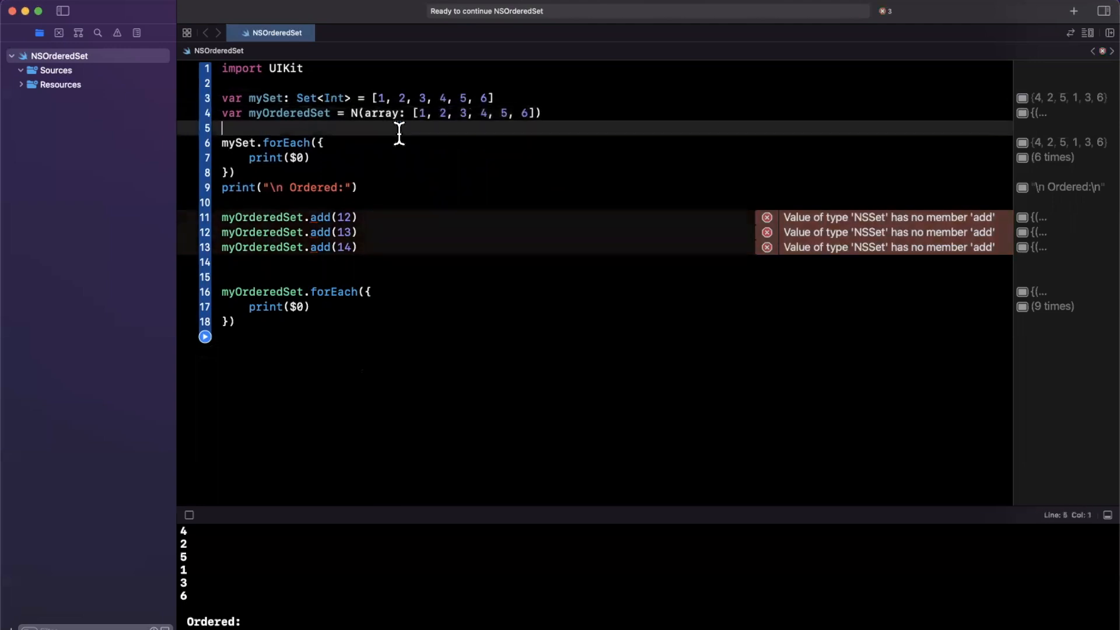
{"action": "type", "text": "SMutableOrderedSet"}
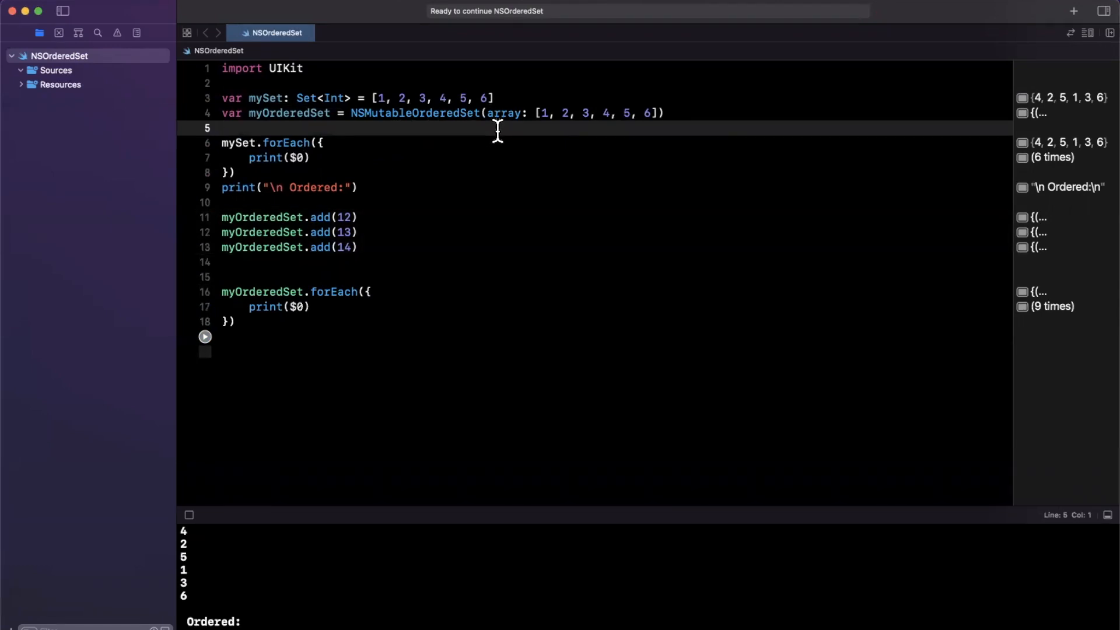
{"action": "mouse_move", "coordinate": [502, 161]}
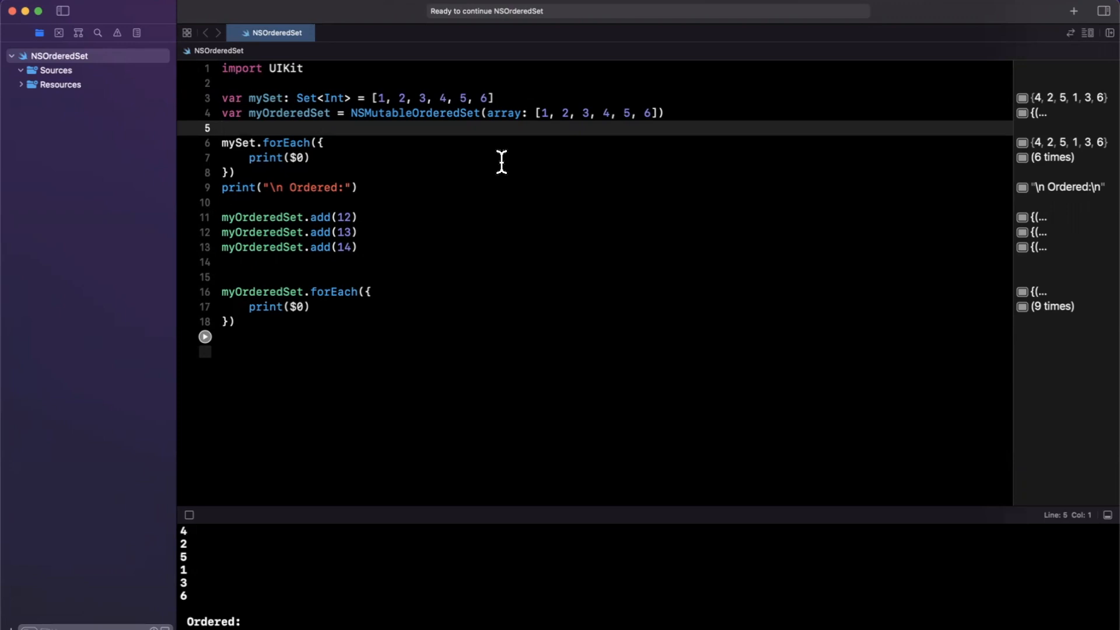
{"action": "left_click", "coordinate": [223, 128]}
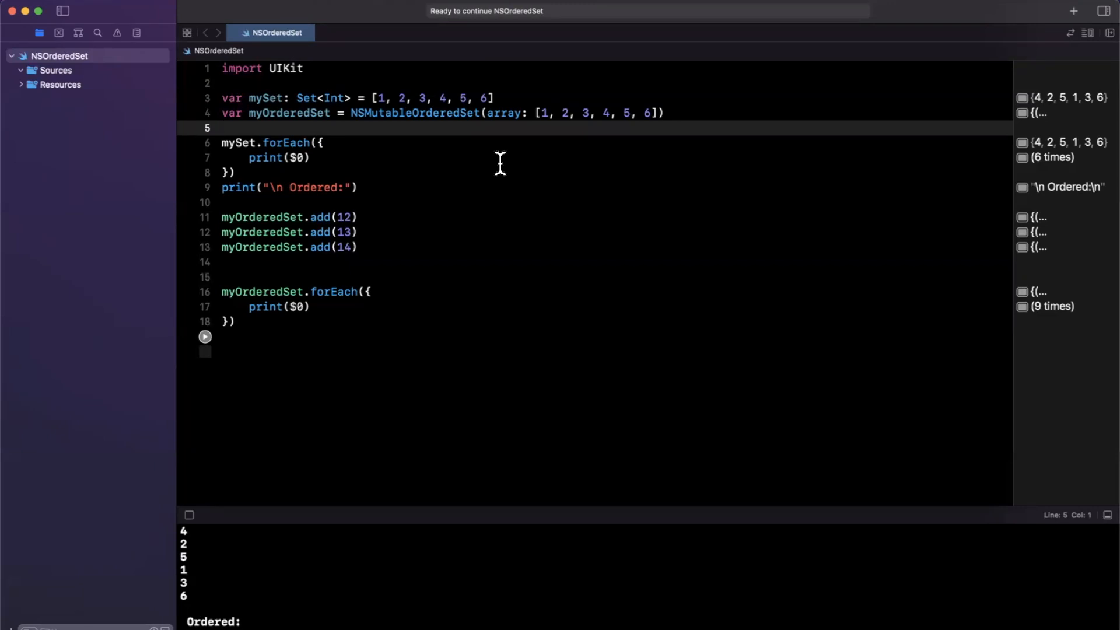
{"action": "left_click", "coordinate": [223, 128]}
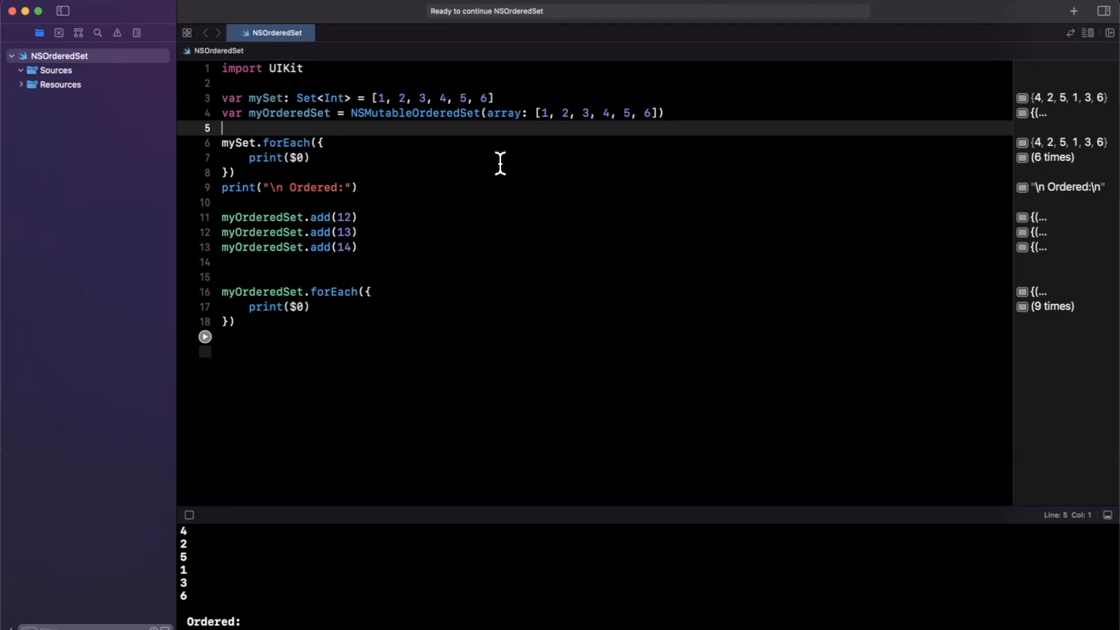
{"action": "mouse_move", "coordinate": [515, 113]}
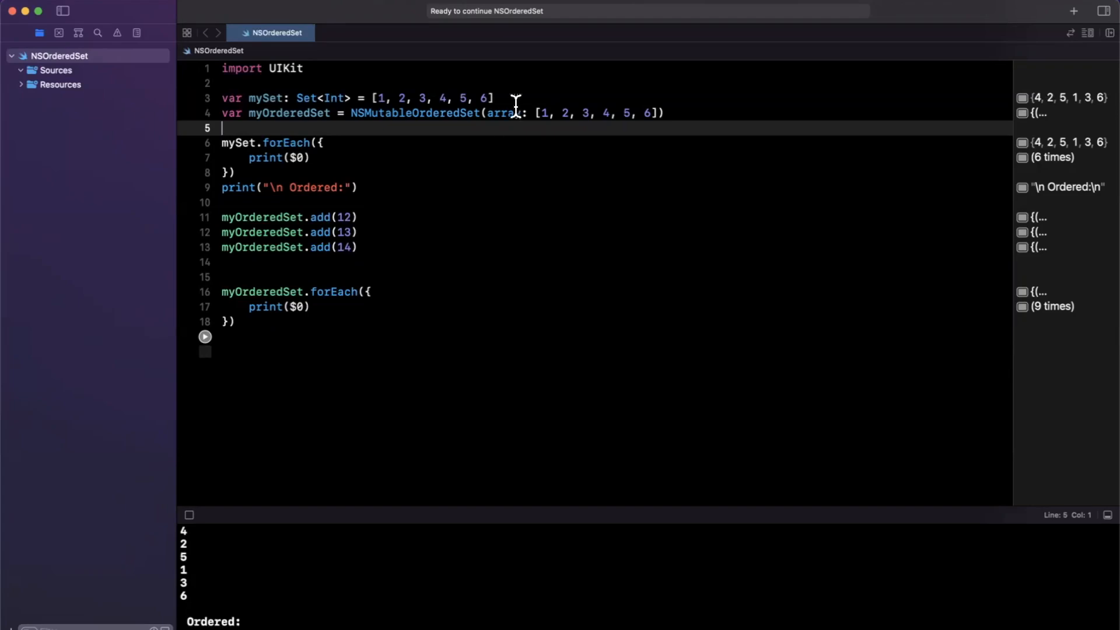